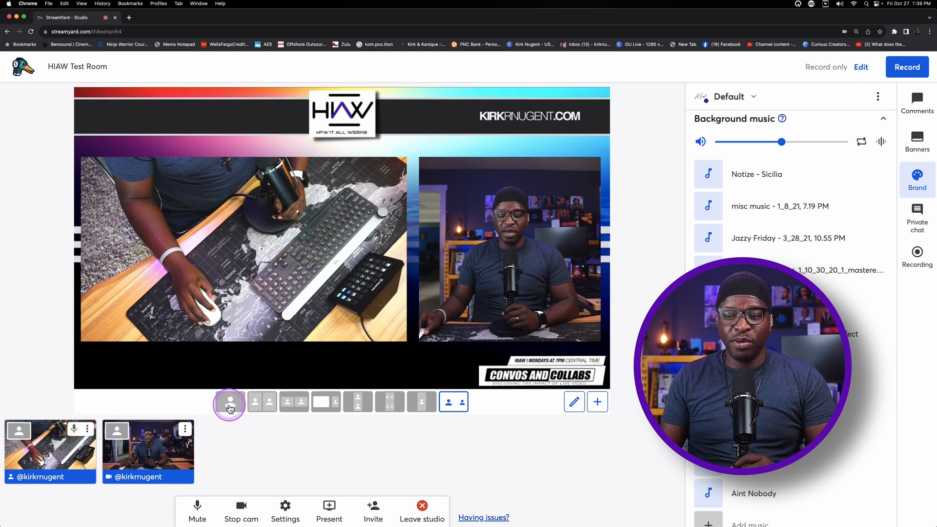
# Show the desk camera alone on stage, then return to the branded side-by-side layout
pyautogui.click(230, 402)
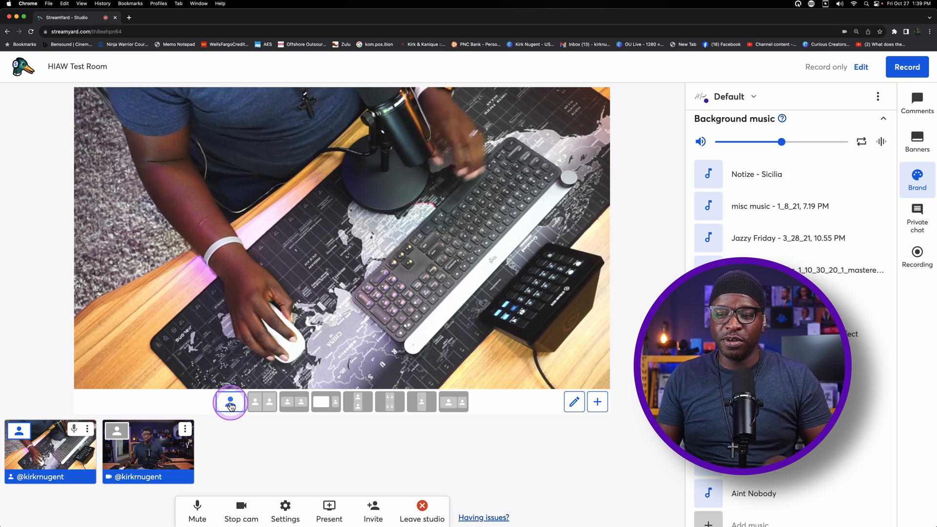
pyautogui.moveTo(231, 402)
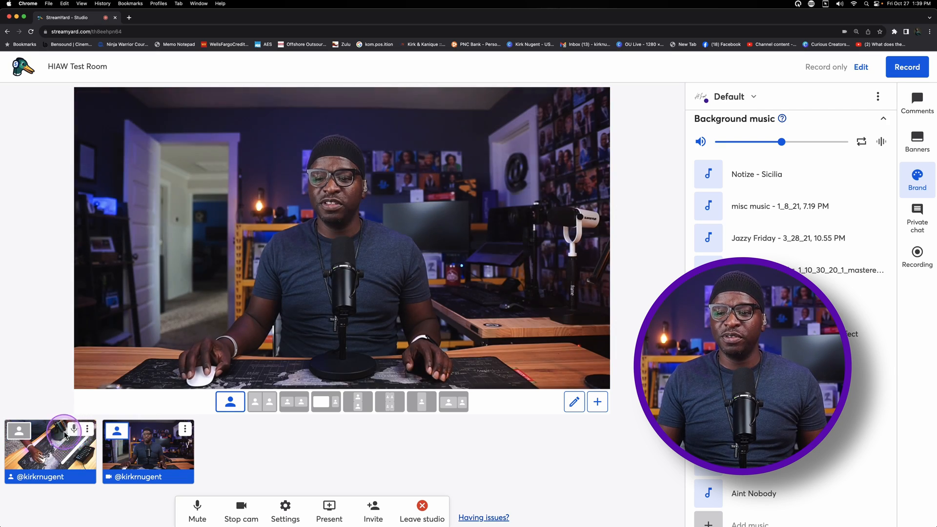
pyautogui.click(18, 431)
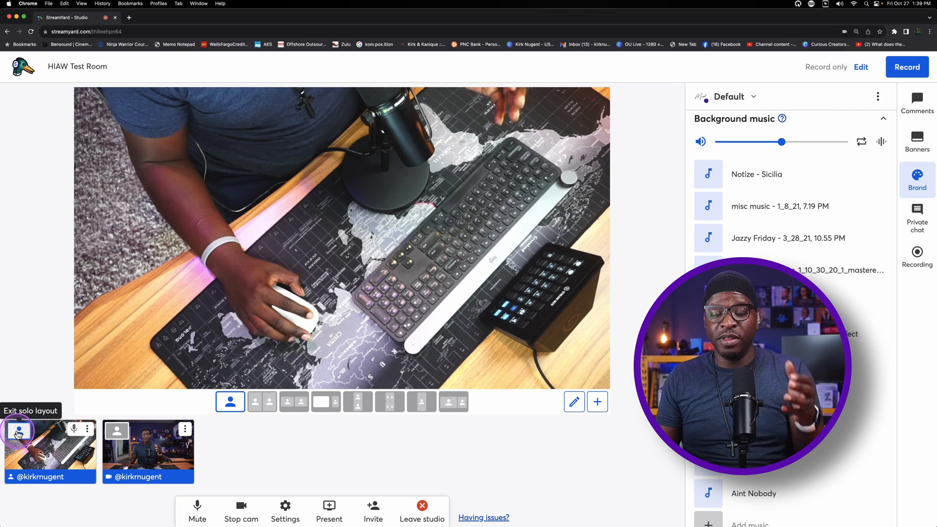
pyautogui.moveTo(115, 430)
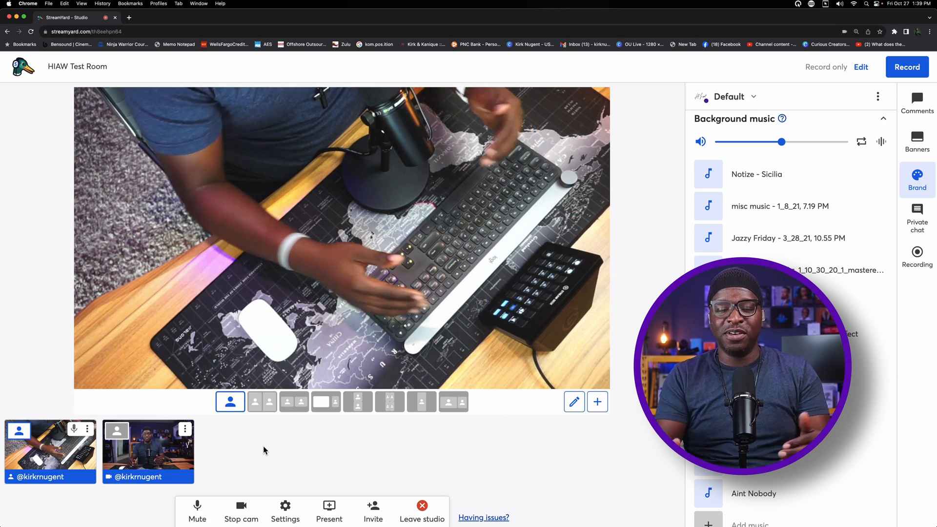
pyautogui.click(452, 402)
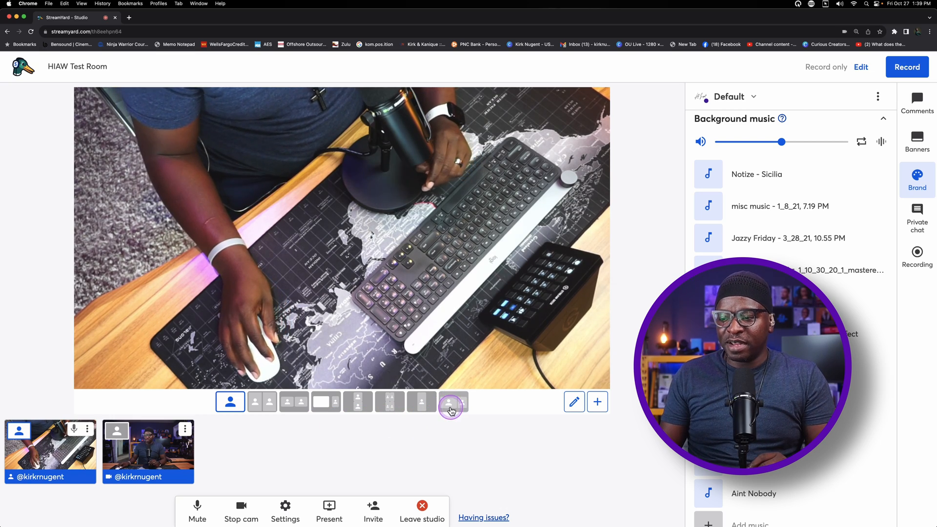
pyautogui.click(453, 402)
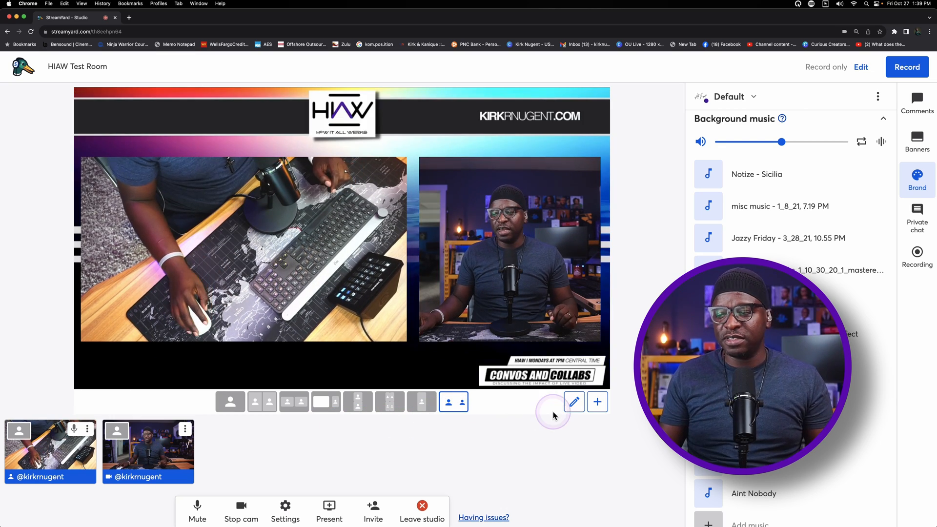
pyautogui.moveTo(575, 402)
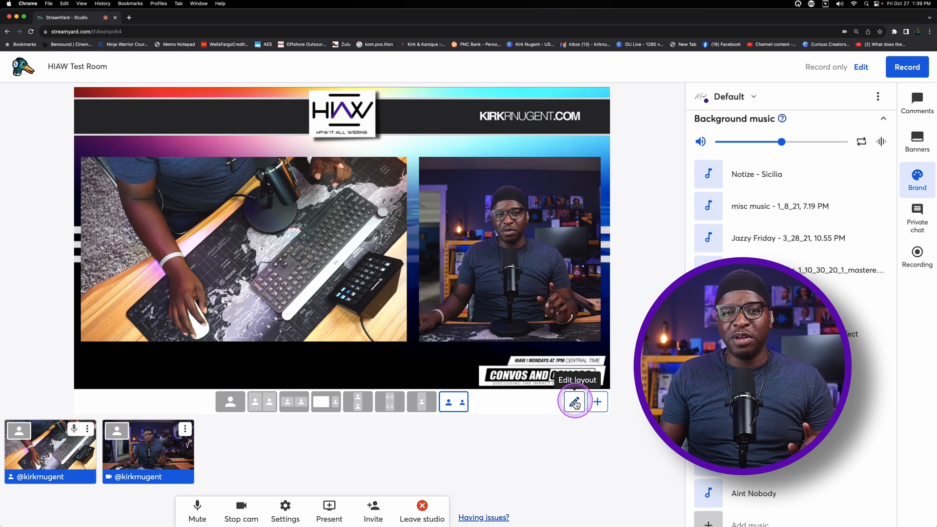
# Start a new custom layout, add camera slots and arrange them on the canvas
pyautogui.click(574, 402)
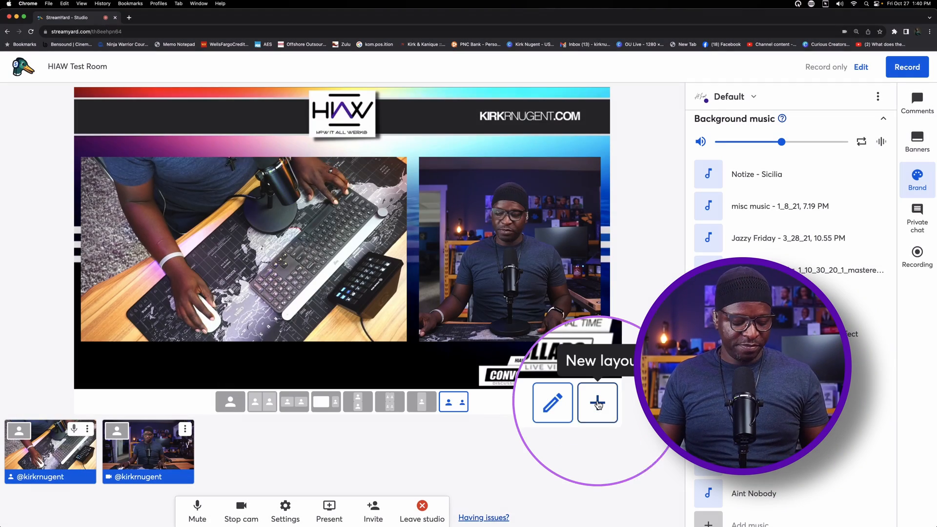
pyautogui.click(597, 404)
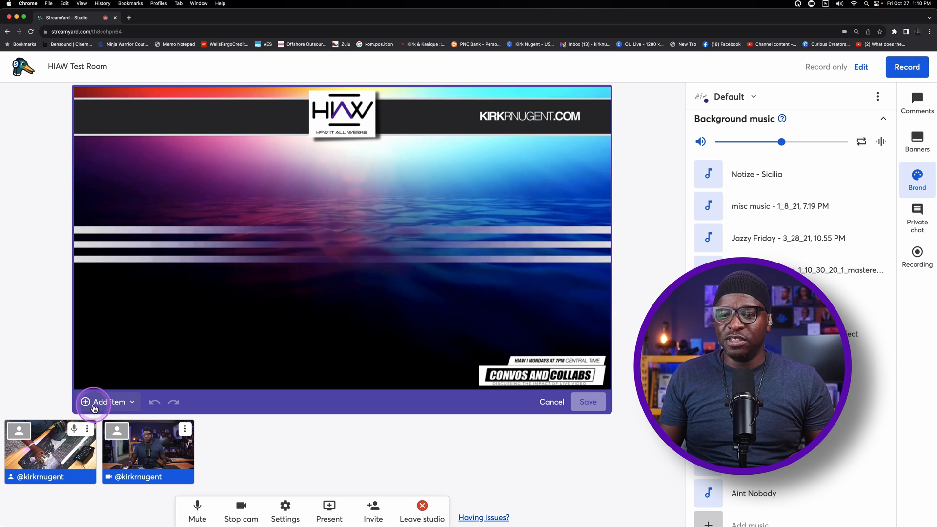
pyautogui.click(109, 402)
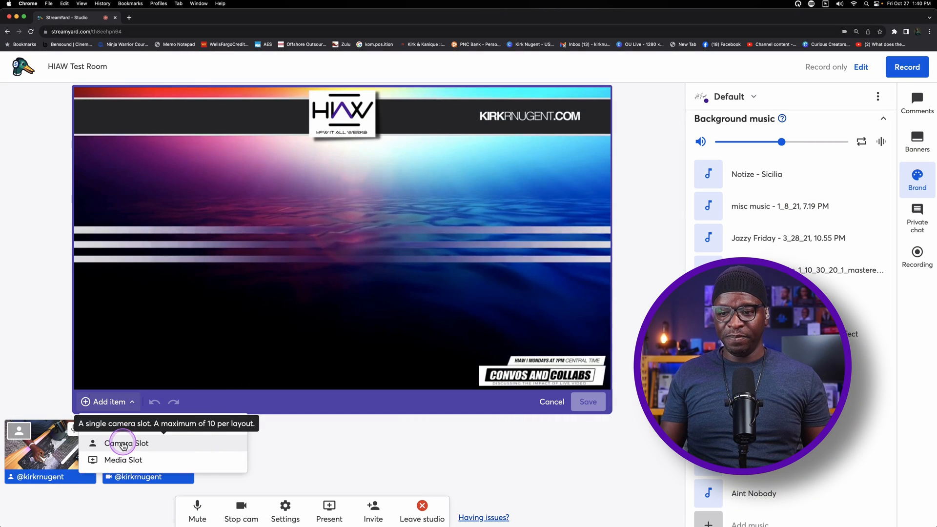
pyautogui.click(123, 444)
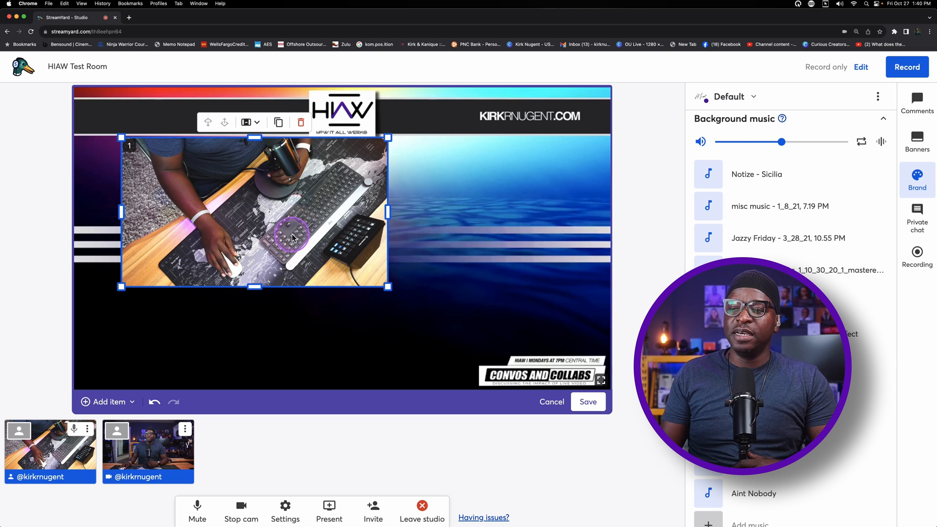
pyautogui.moveTo(102, 408)
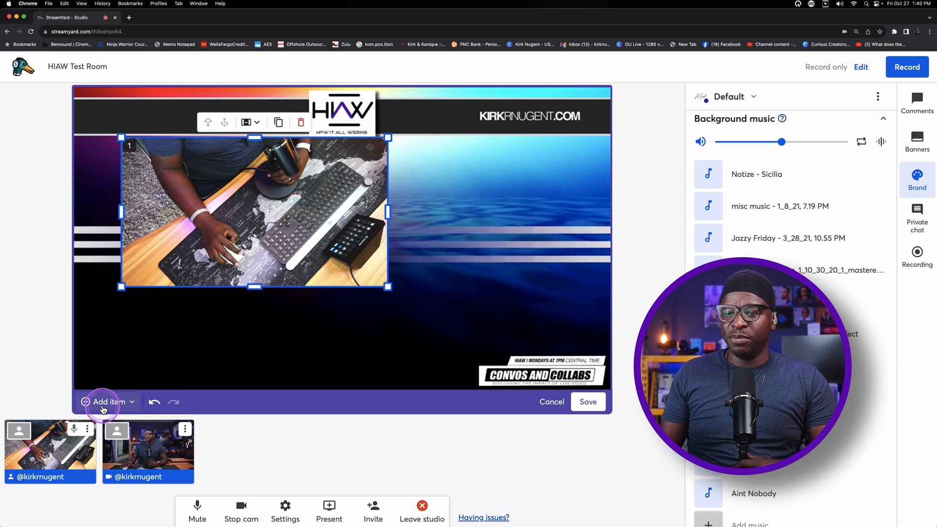
pyautogui.click(121, 445)
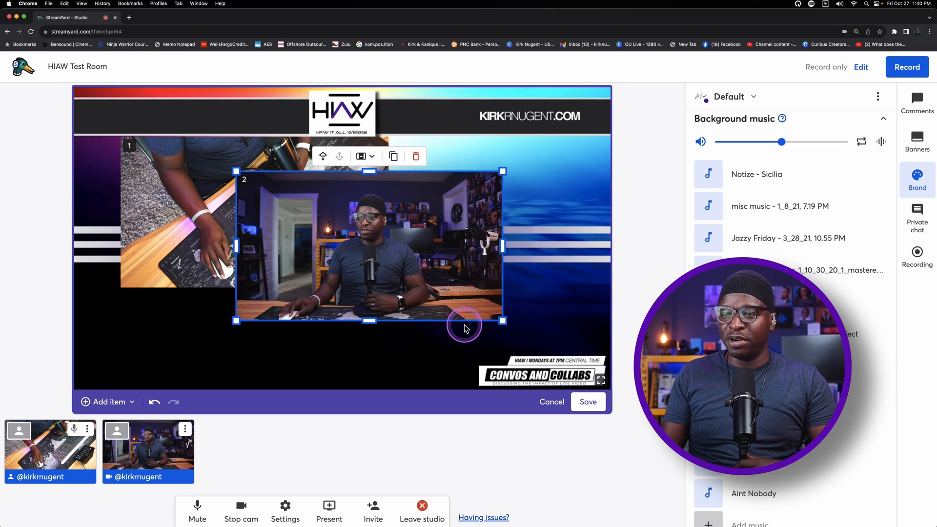
pyautogui.moveTo(503, 321); pyautogui.dragTo(370, 247)
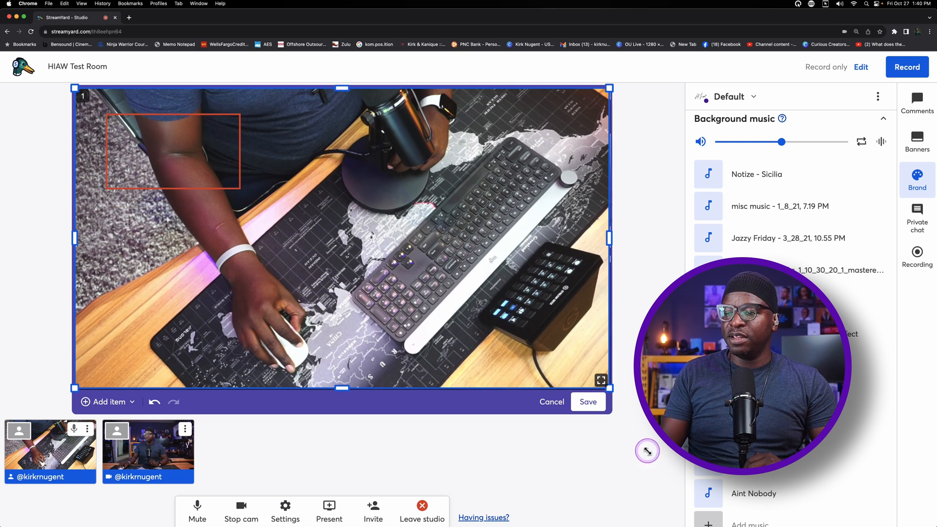
# Select the full-frame desk camera slot, save it as a new layout and edit its name
pyautogui.click(190, 157)
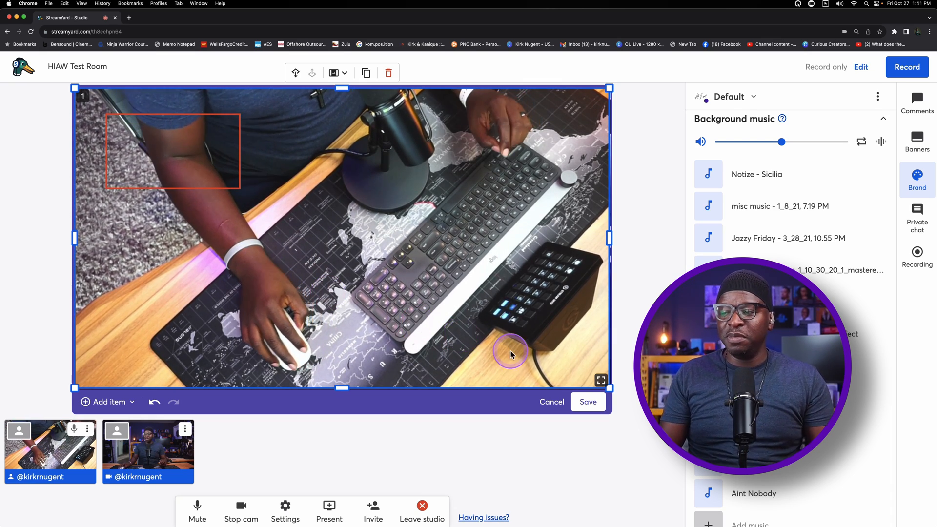
pyautogui.click(588, 402)
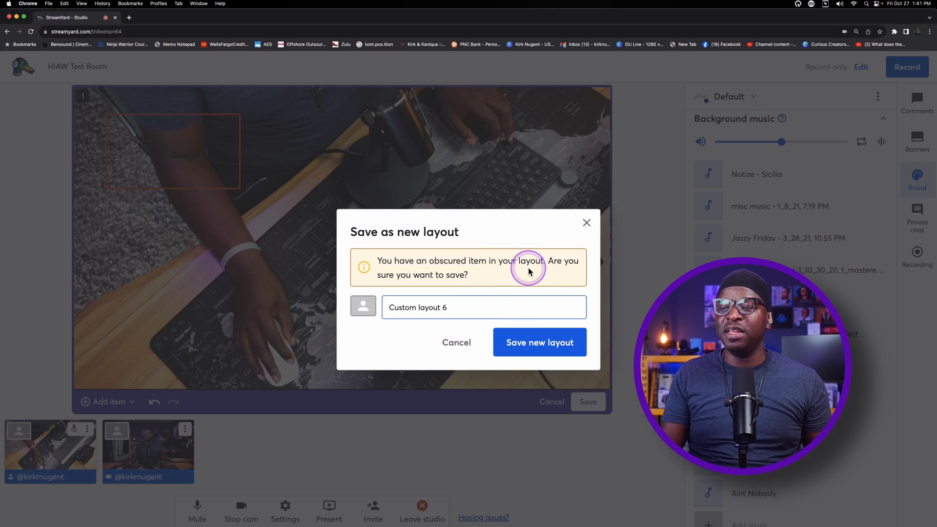
pyautogui.click(452, 307)
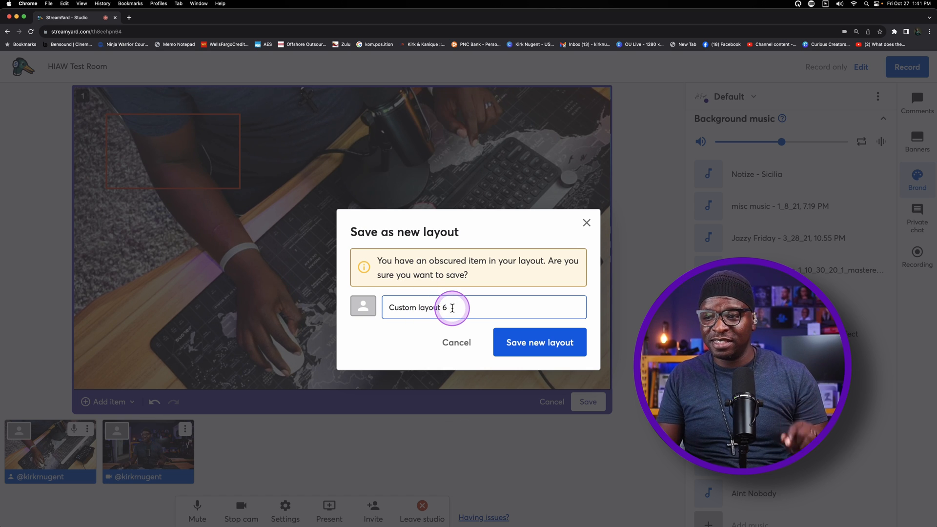
pyautogui.write('Ca')
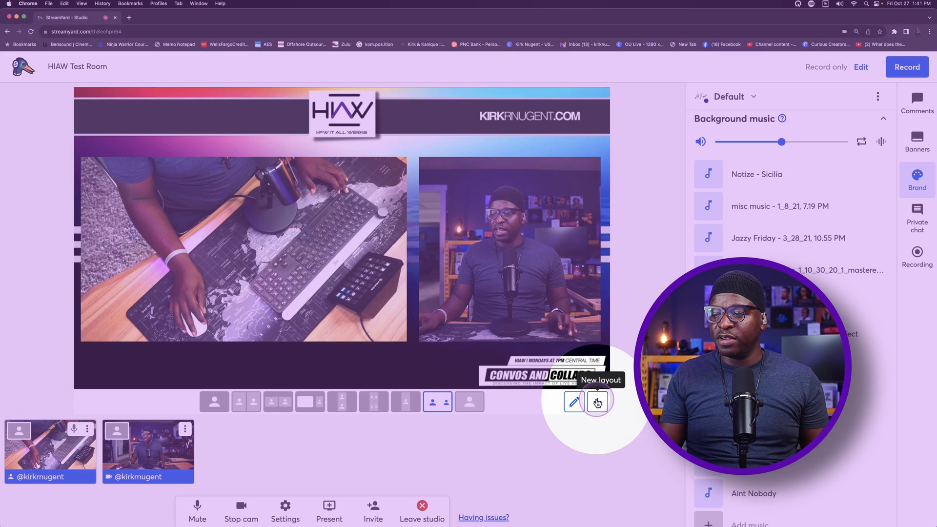
# Build another custom layout with the desk camera shrunk top-left and a second camera slot
pyautogui.click(597, 403)
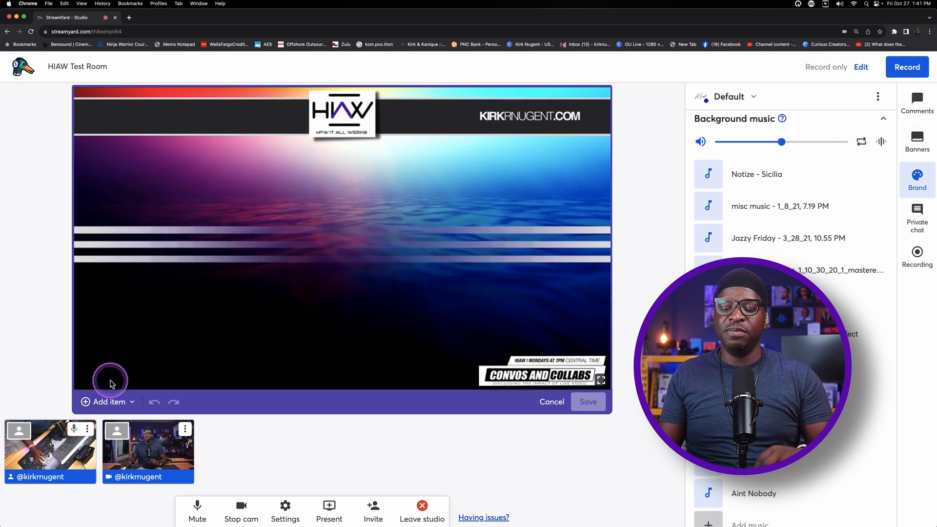
pyautogui.click(106, 402)
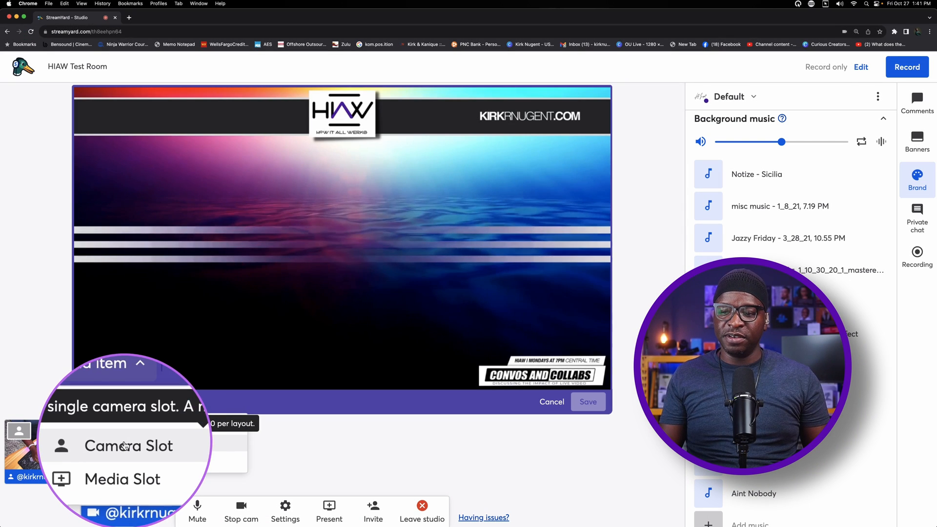
pyautogui.click(129, 446)
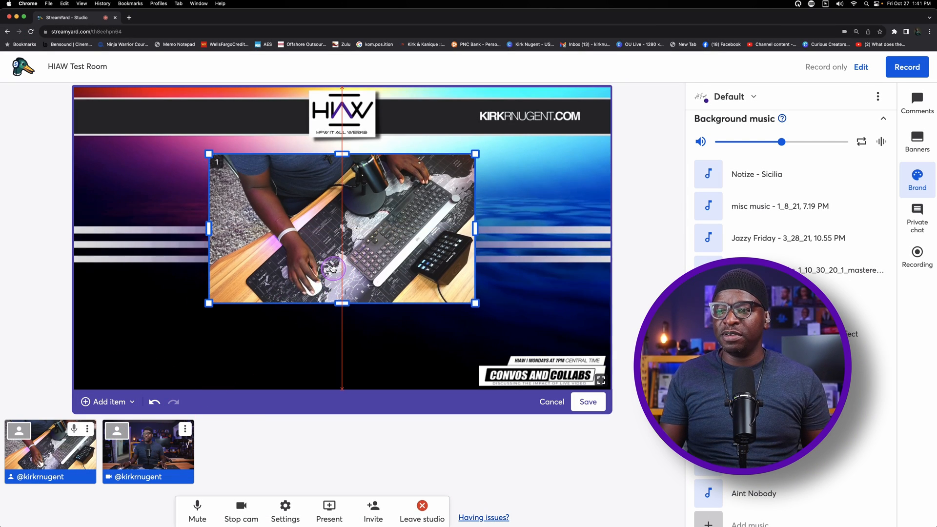
pyautogui.moveTo(474, 304); pyautogui.dragTo(458, 308)
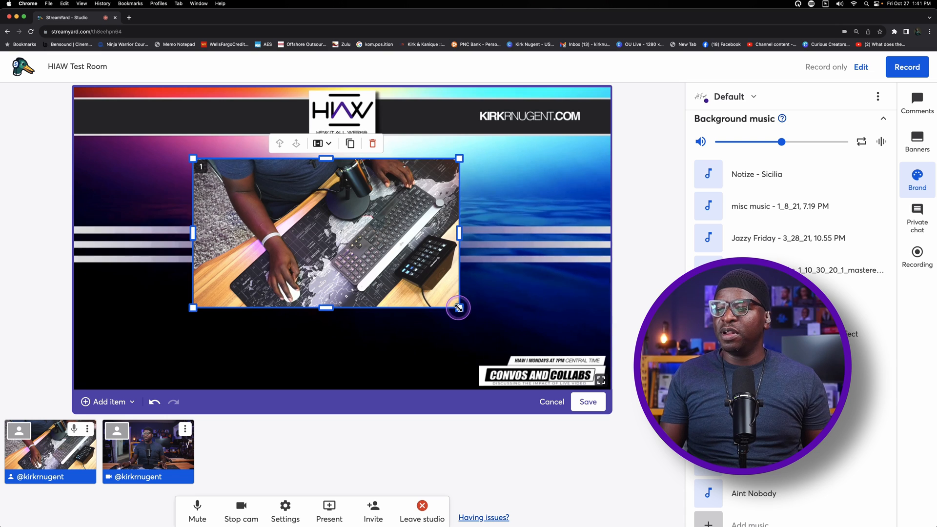
pyautogui.moveTo(458, 308); pyautogui.dragTo(197, 179)
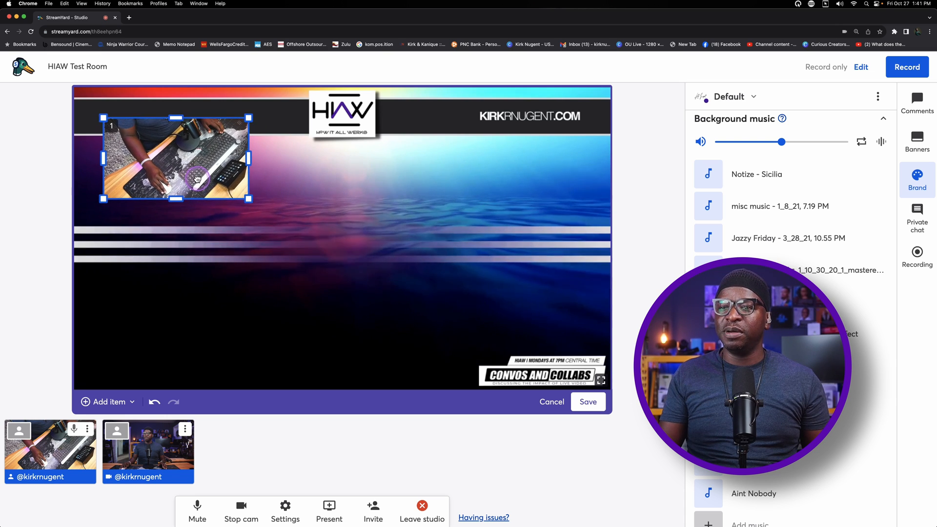
pyautogui.click(108, 402)
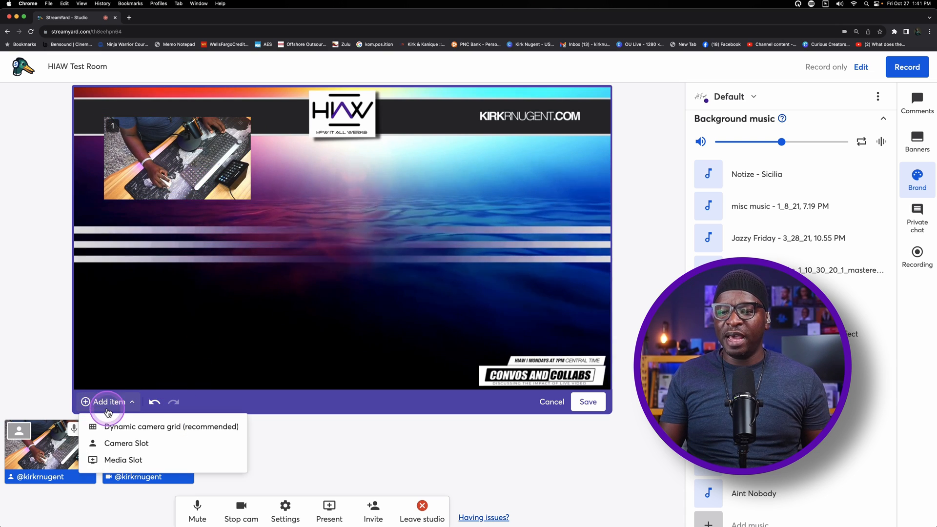
pyautogui.moveTo(120, 447)
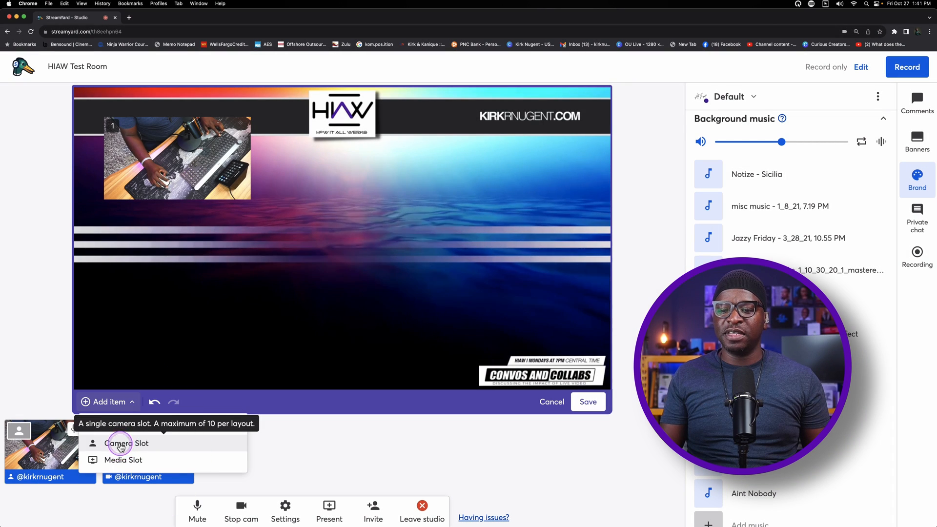
pyautogui.click(126, 444)
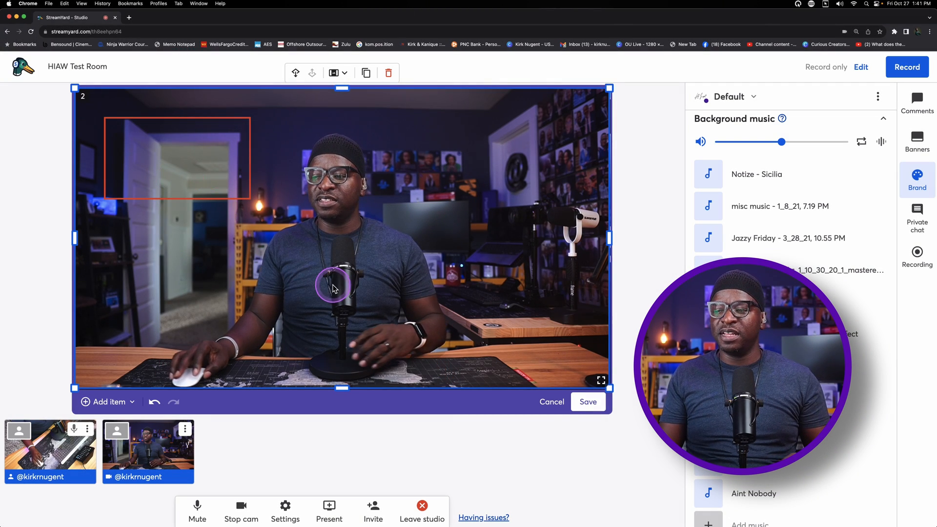
# Save this layout as a new layout named 'Cam 2'
pyautogui.click(588, 402)
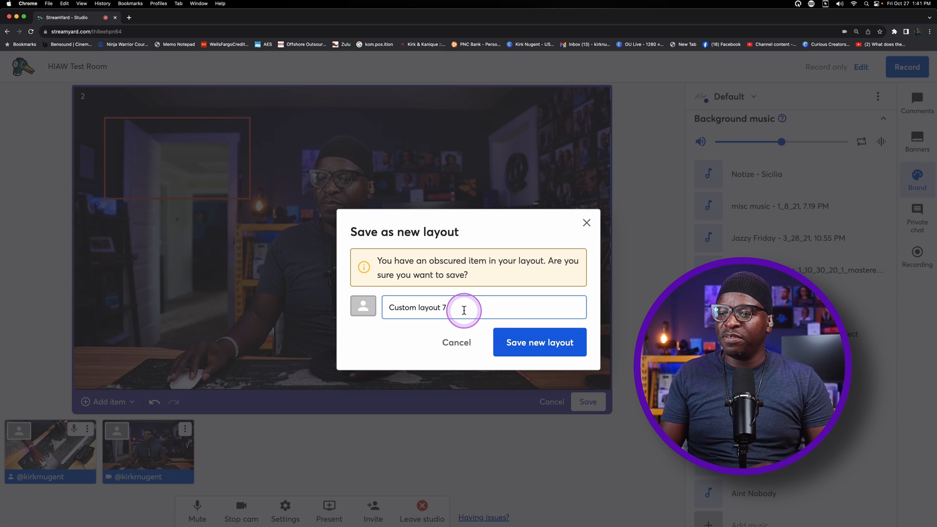
pyautogui.write('Cam')
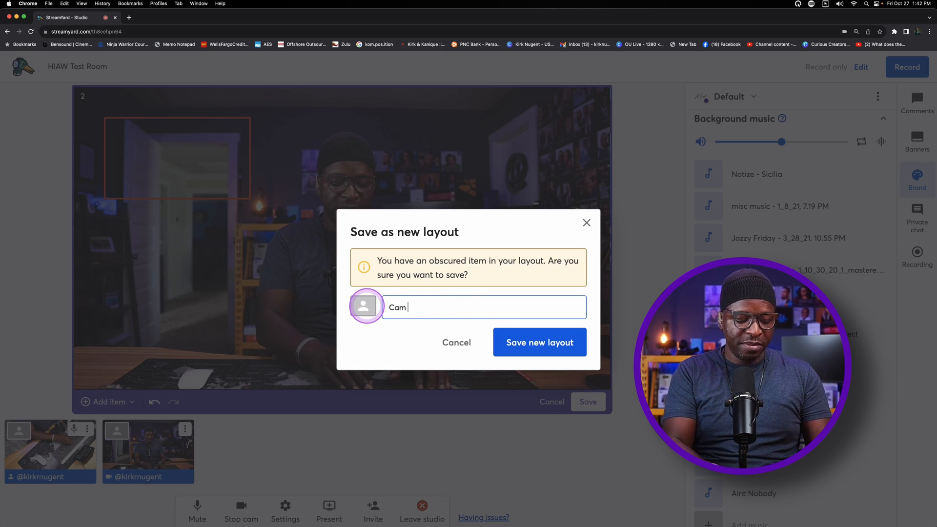
pyautogui.write('2')
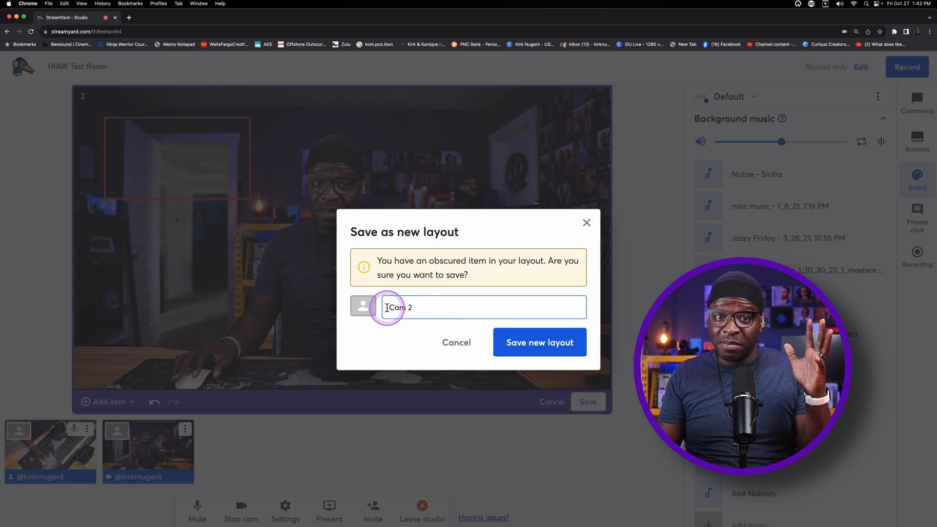
pyautogui.click(540, 342)
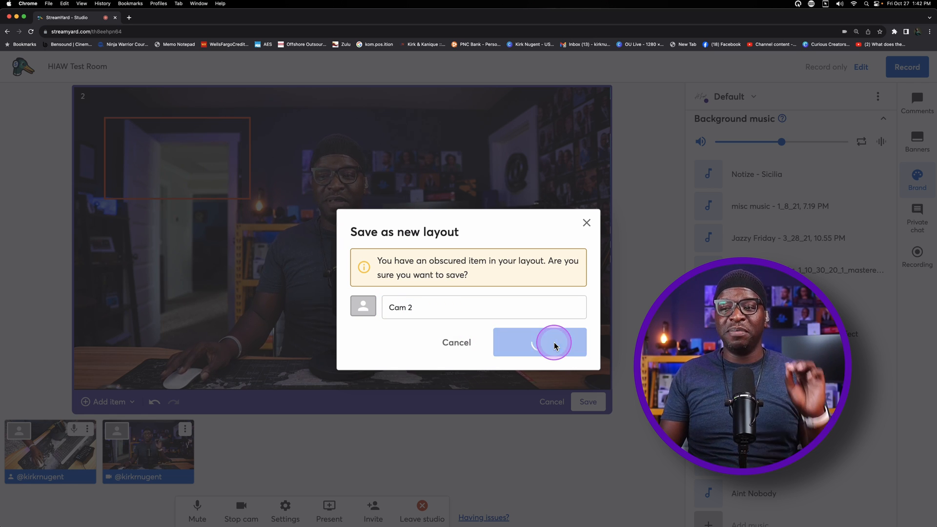
pyautogui.click(540, 343)
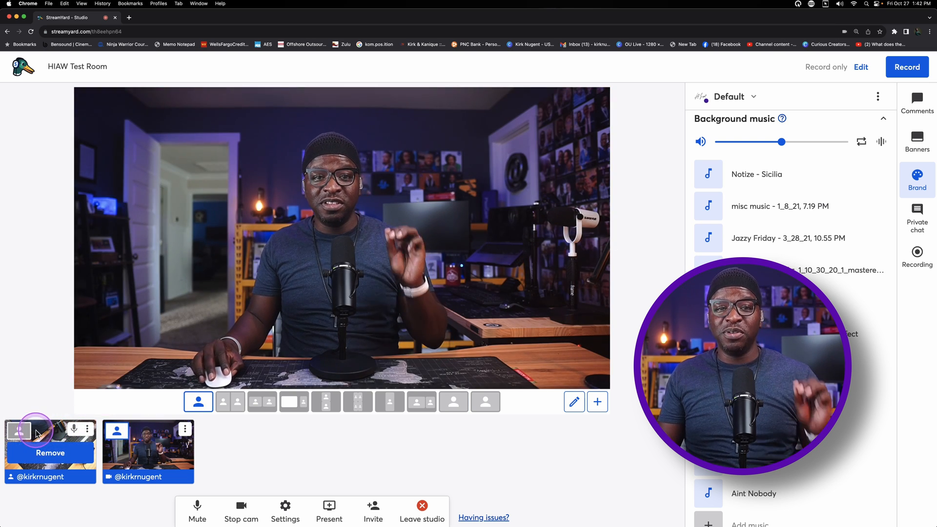
# Show the desk and face cameras side by side on stage and open Present options
pyautogui.click(20, 431)
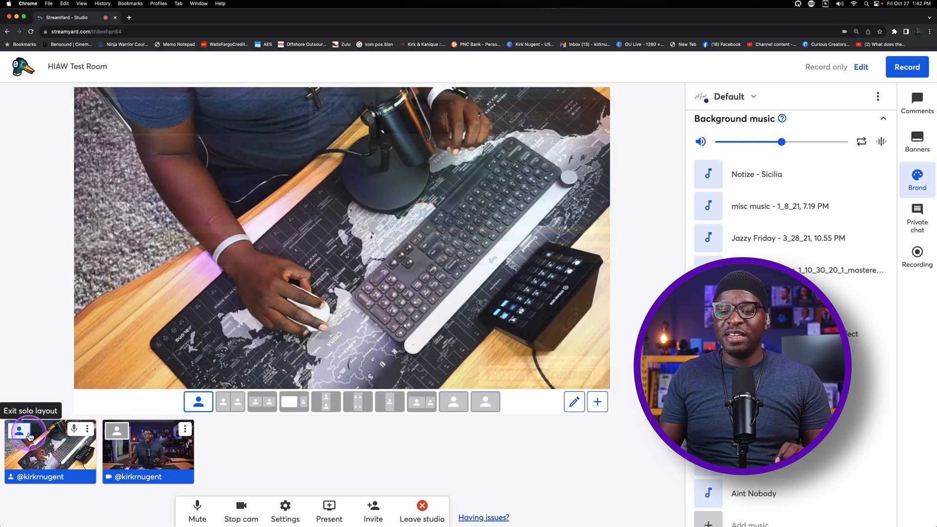
pyautogui.click(421, 402)
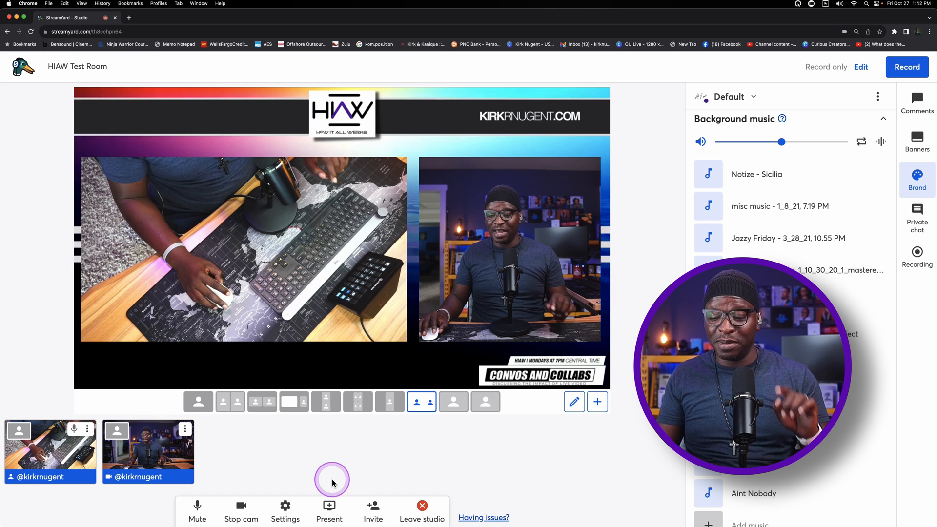
pyautogui.click(328, 506)
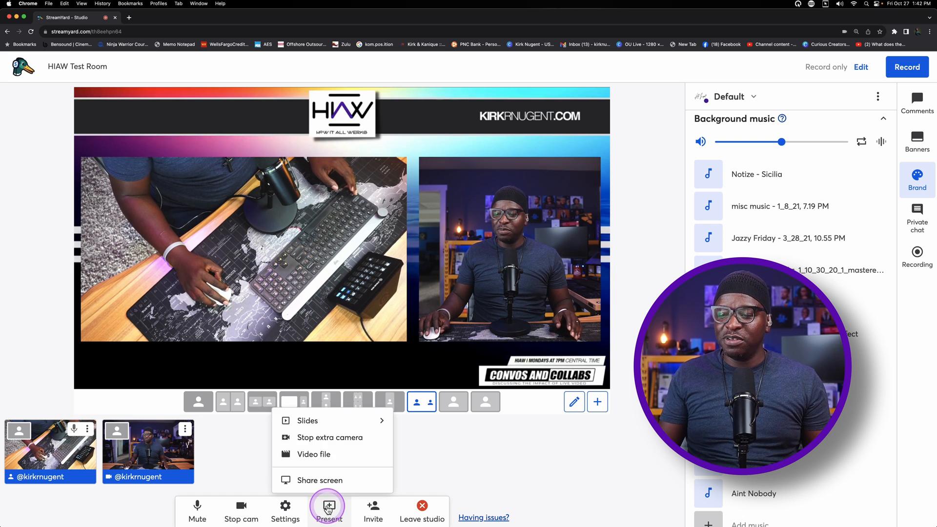
# In Hotkeys settings, give the Cam 1 layout Shift+Q, correcting an accidental Shift+O
pyautogui.click(285, 506)
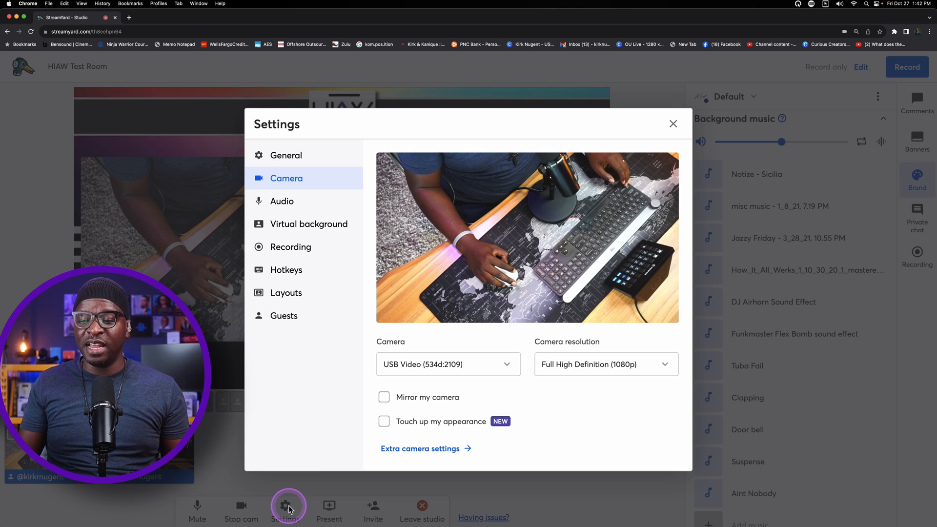
pyautogui.click(284, 270)
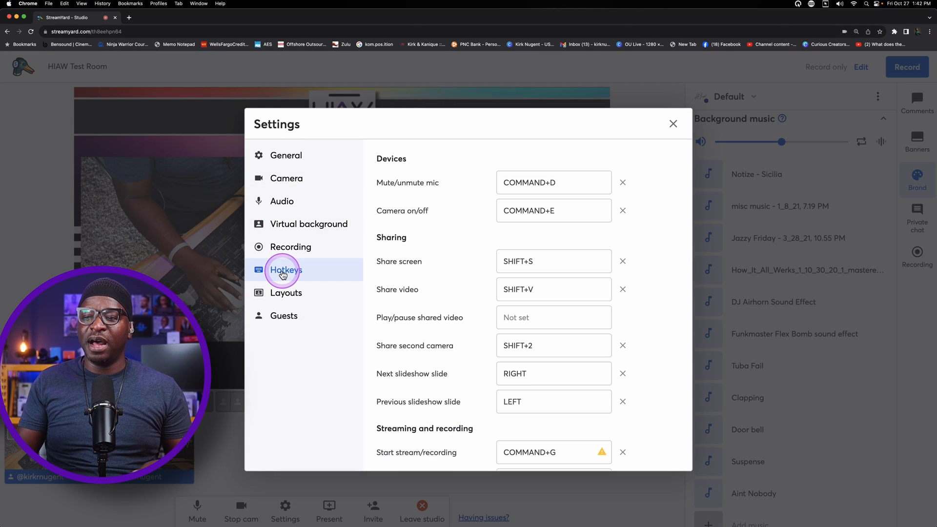
pyautogui.scroll(-3)
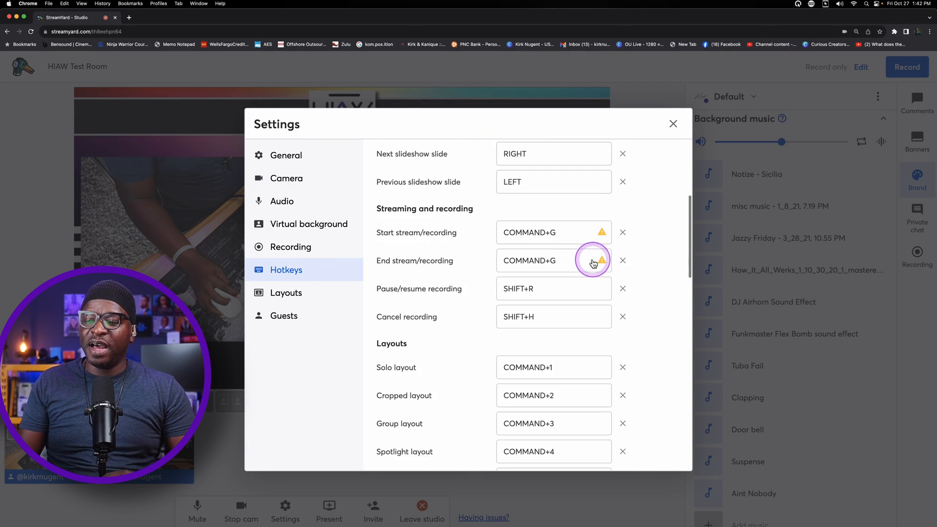
pyautogui.scroll(-3)
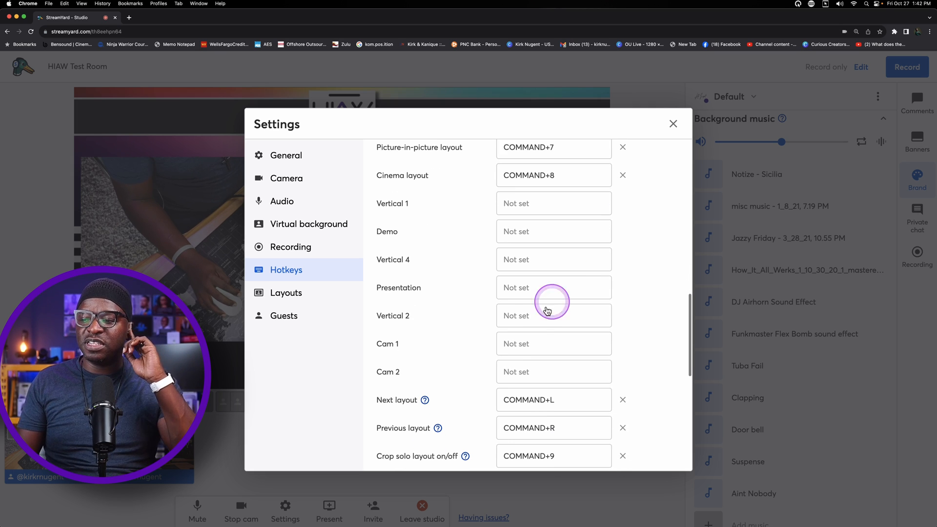
pyautogui.click(554, 338)
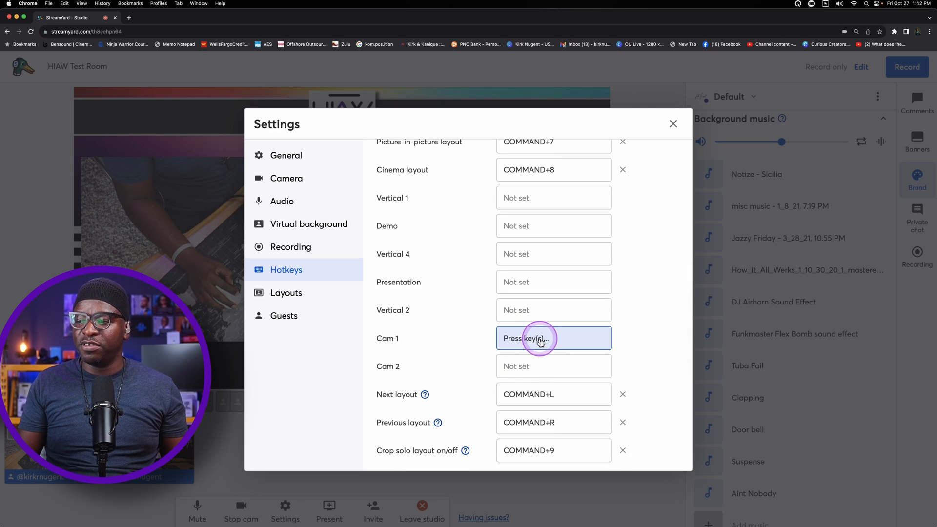
pyautogui.press('Shift+O')
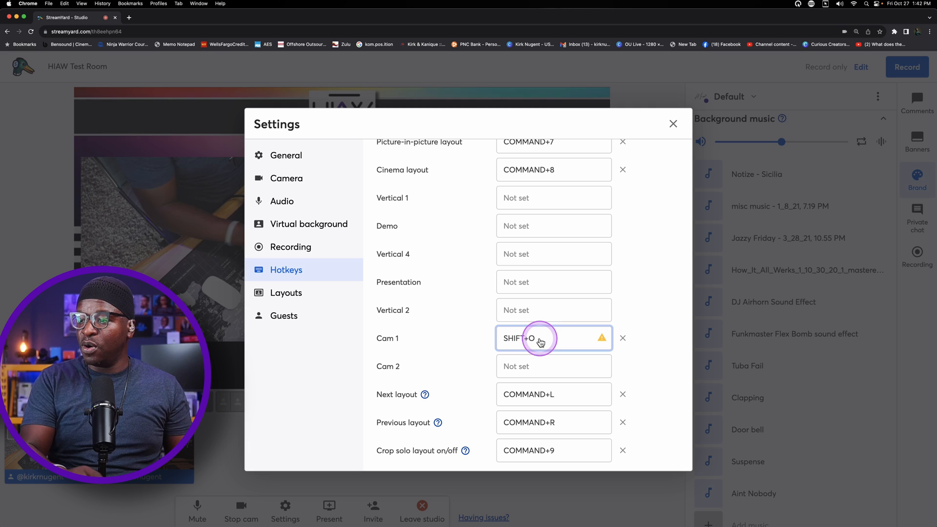
pyautogui.click(540, 339)
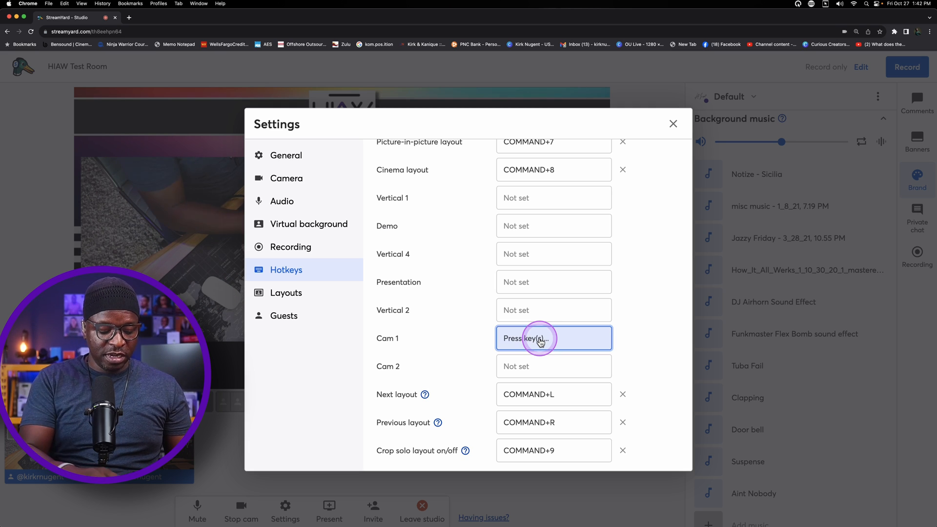
pyautogui.press('SHIFT+Q')
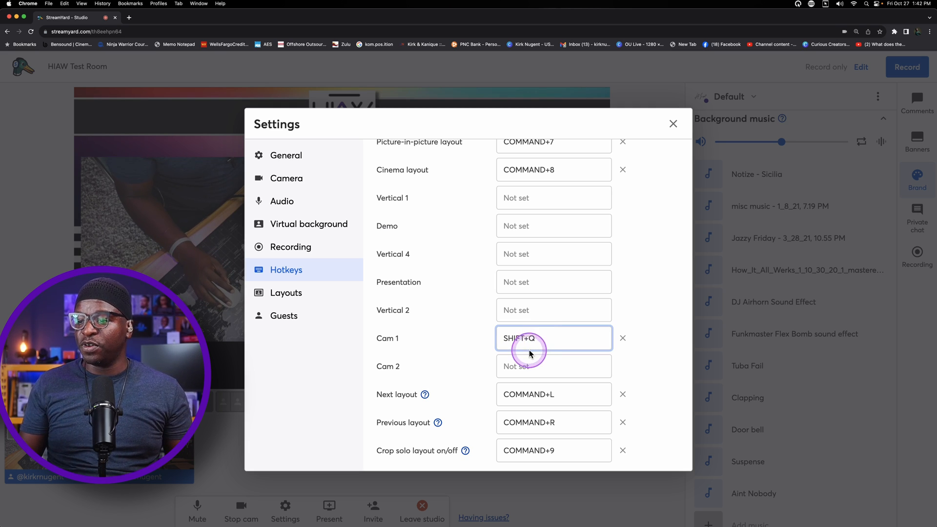
pyautogui.click(554, 367)
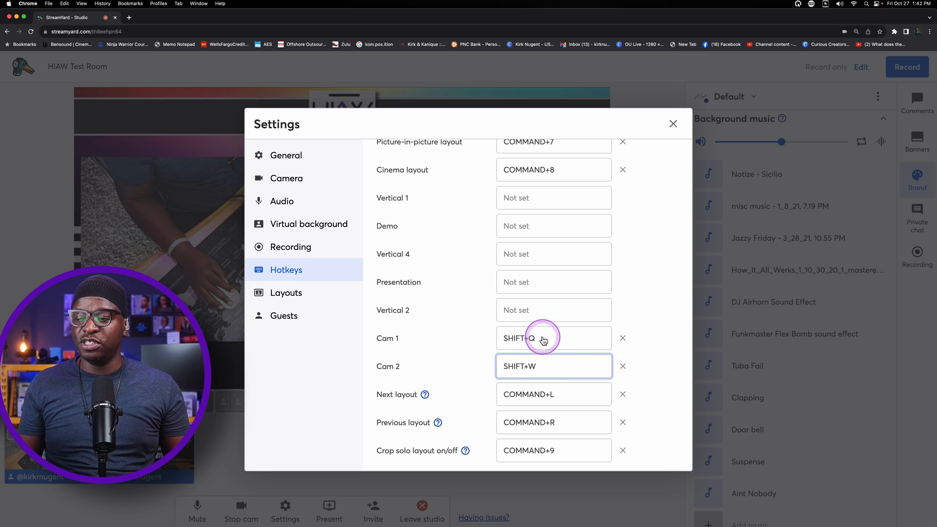
pyautogui.moveTo(536, 350)
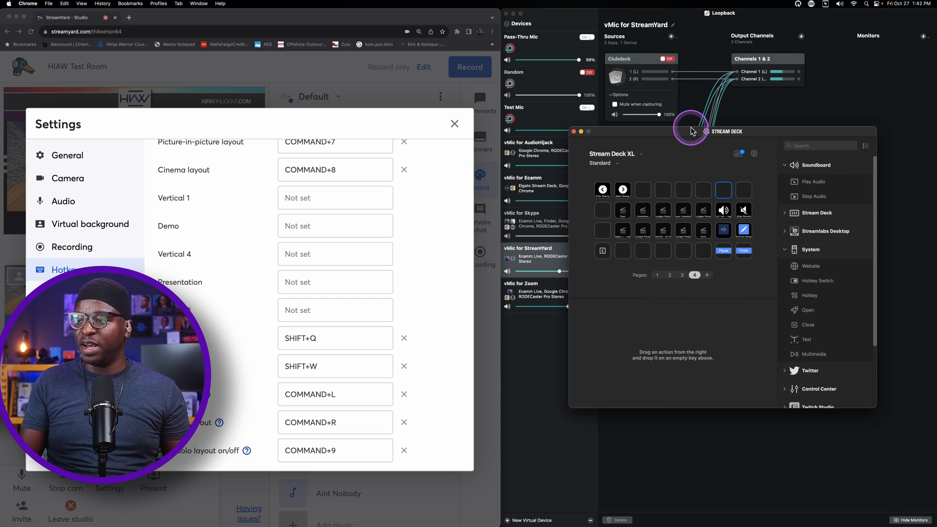
pyautogui.moveTo(318, 363)
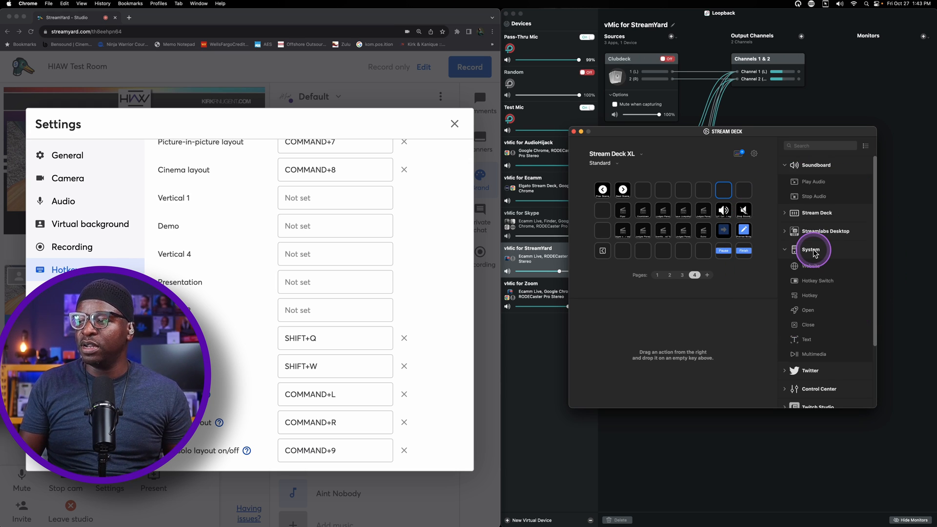
pyautogui.moveTo(809, 277)
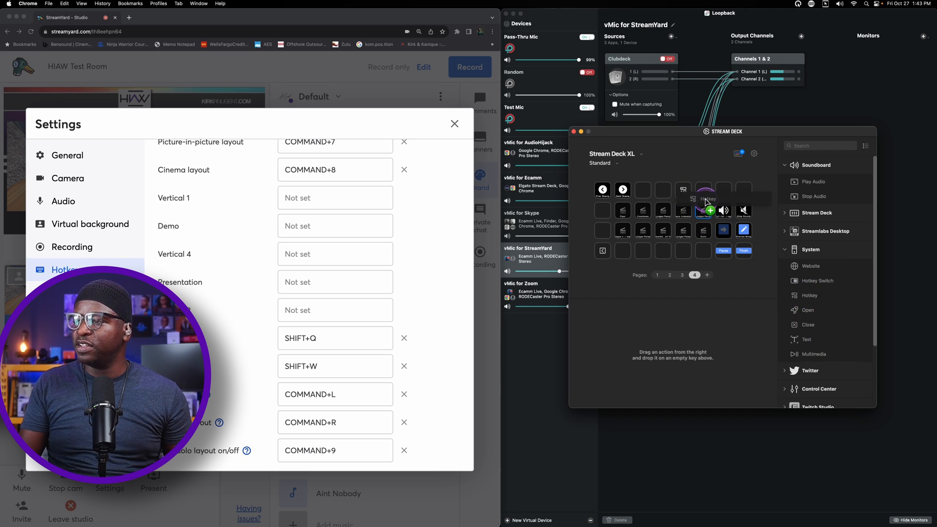
# Place a hotkey action on an empty Stream Deck key and title it 'Cam 1'
pyautogui.click(703, 190)
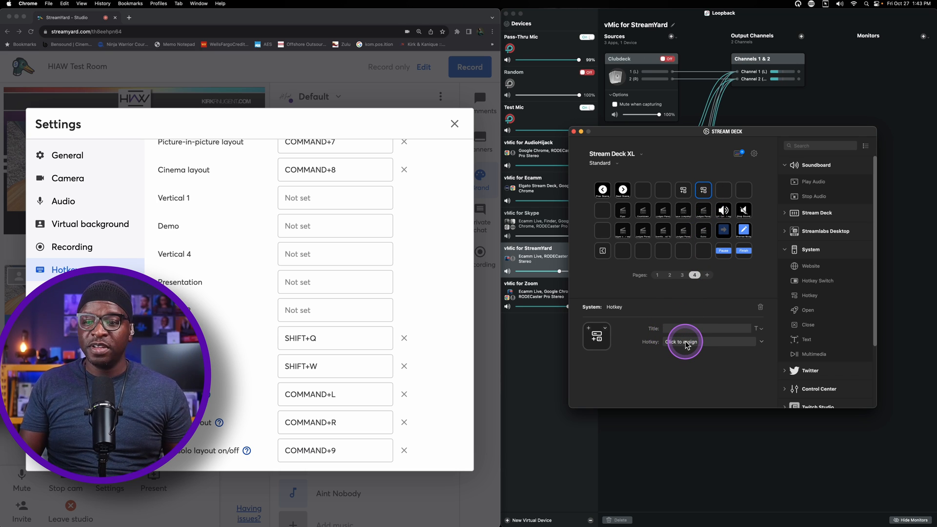
pyautogui.click(685, 342)
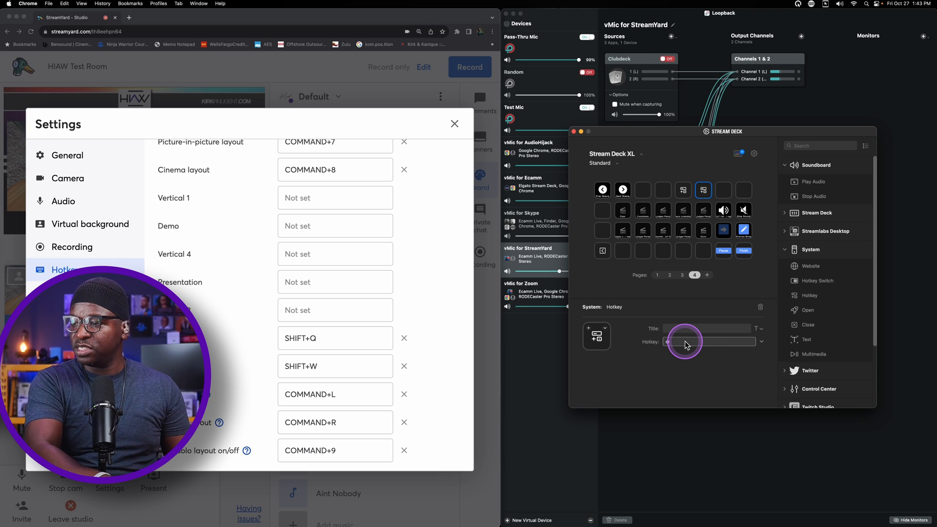
pyautogui.click(684, 211)
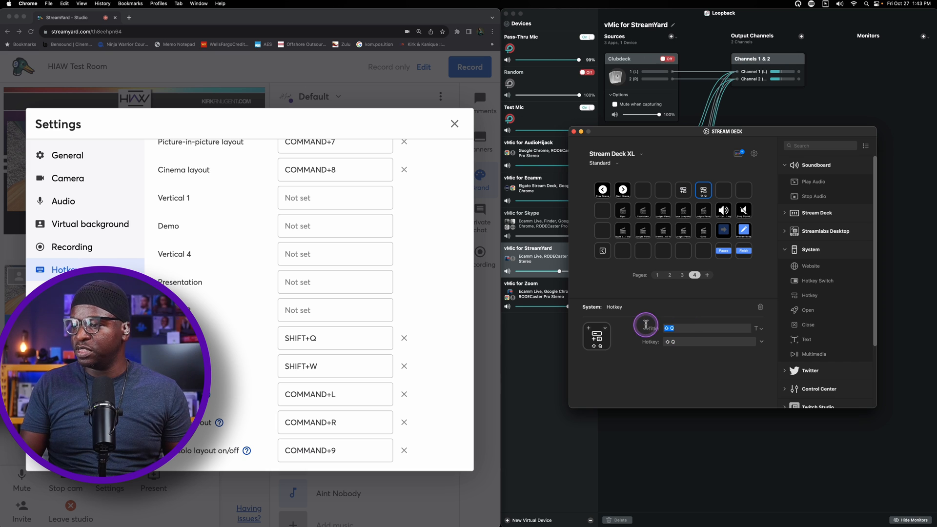
pyautogui.write('Cam 1')
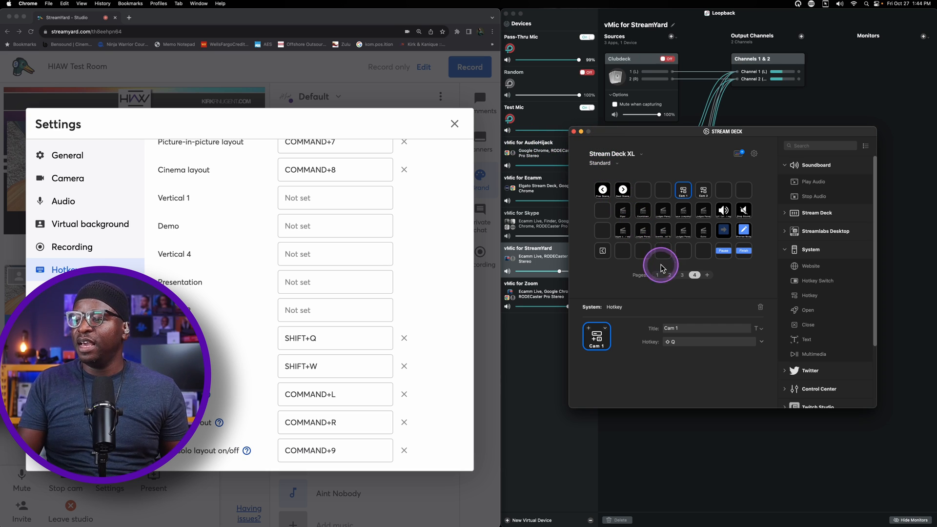
pyautogui.moveTo(442, 20)
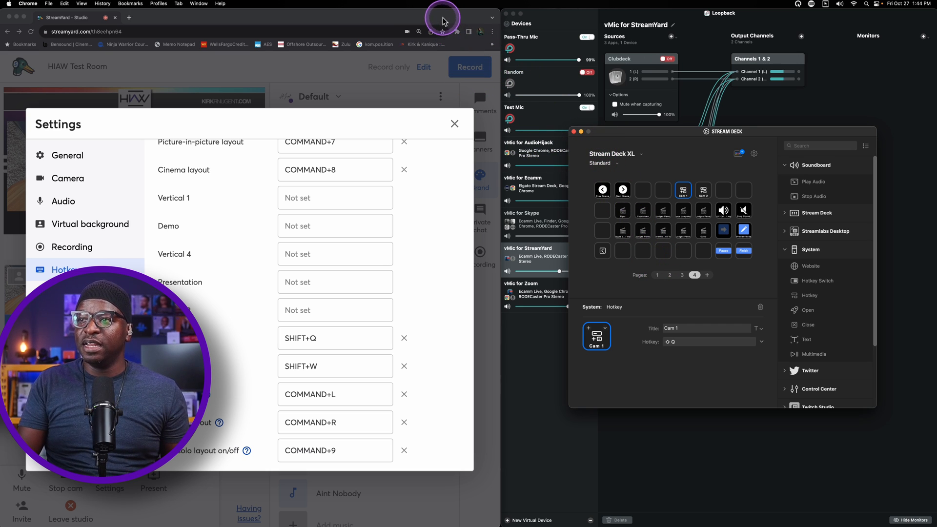
# Return to the full StreamYard studio and switch the stage back to the side-by-side layout
pyautogui.click(454, 124)
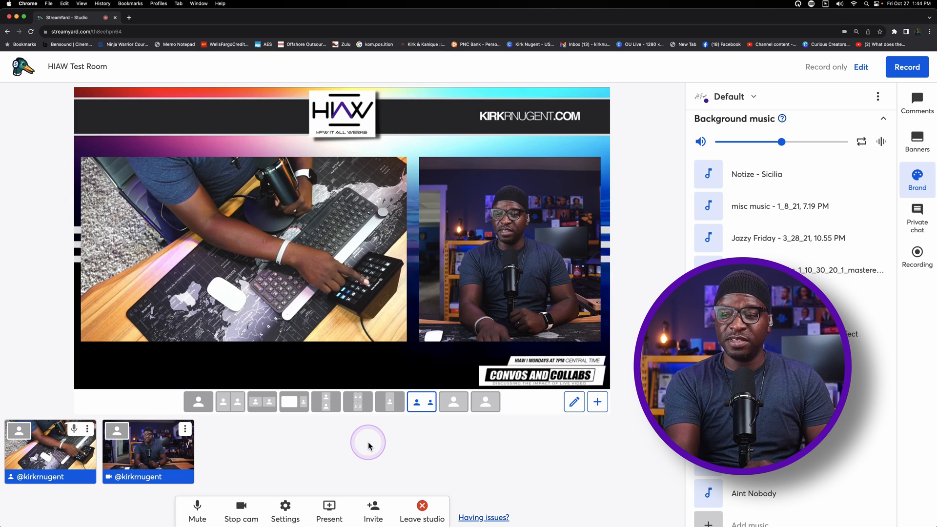
pyautogui.click(453, 402)
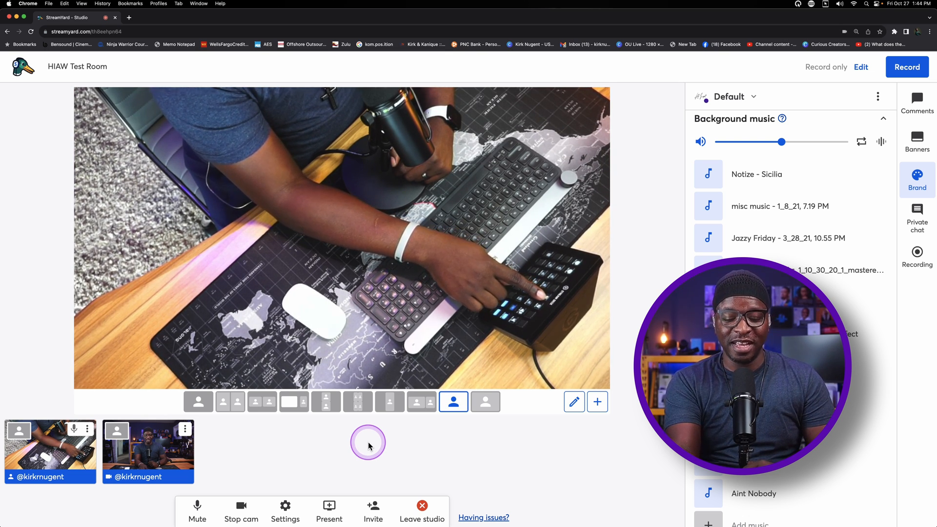
pyautogui.click(485, 402)
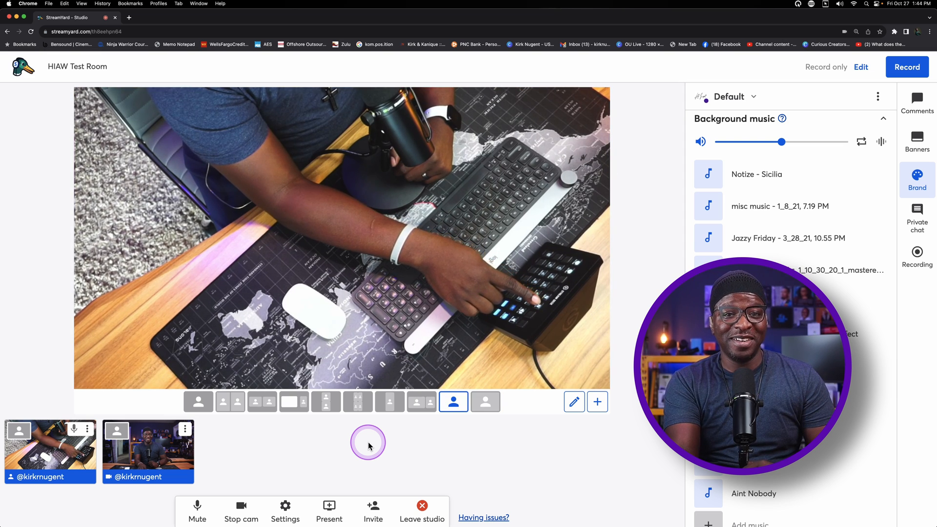
pyautogui.click(485, 402)
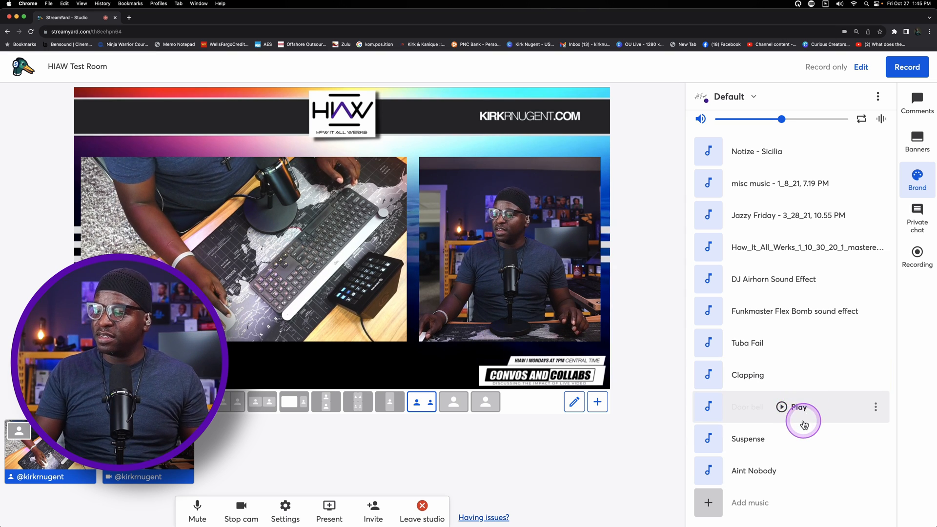
# Play the Door bell effect, then pick Gun Shot.mp3 for upload as background music
pyautogui.click(781, 408)
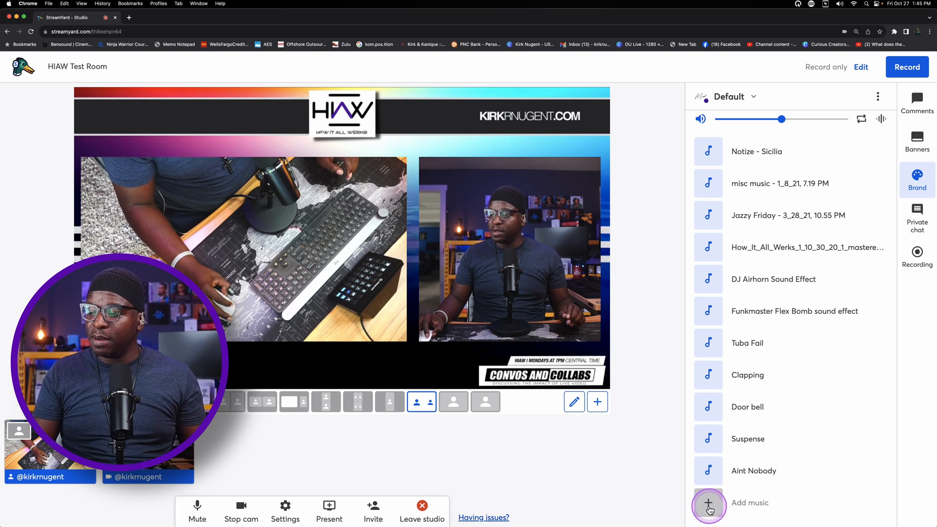
pyautogui.click(709, 503)
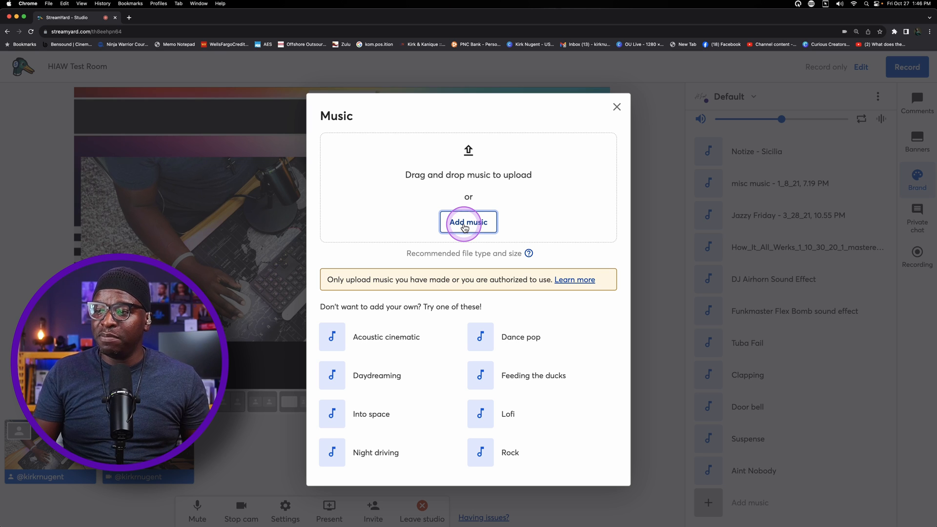
pyautogui.click(468, 222)
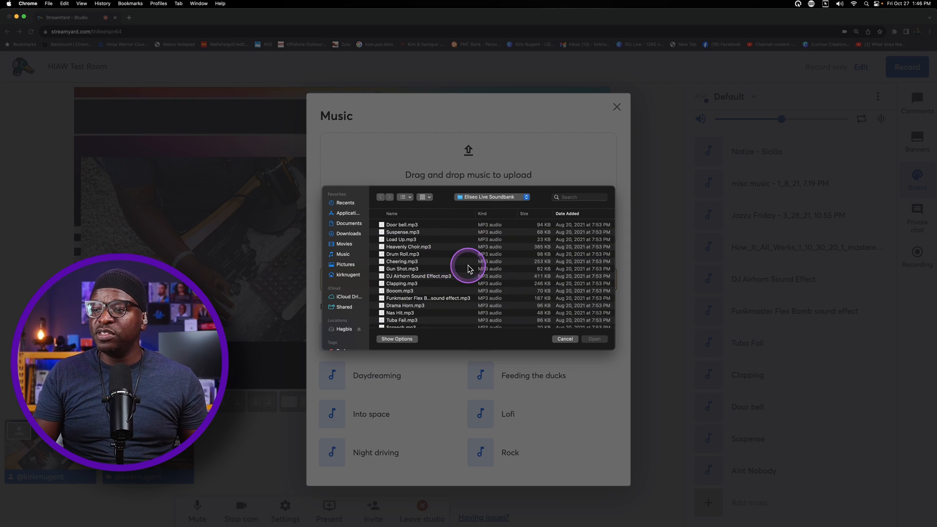
pyautogui.moveTo(409, 277)
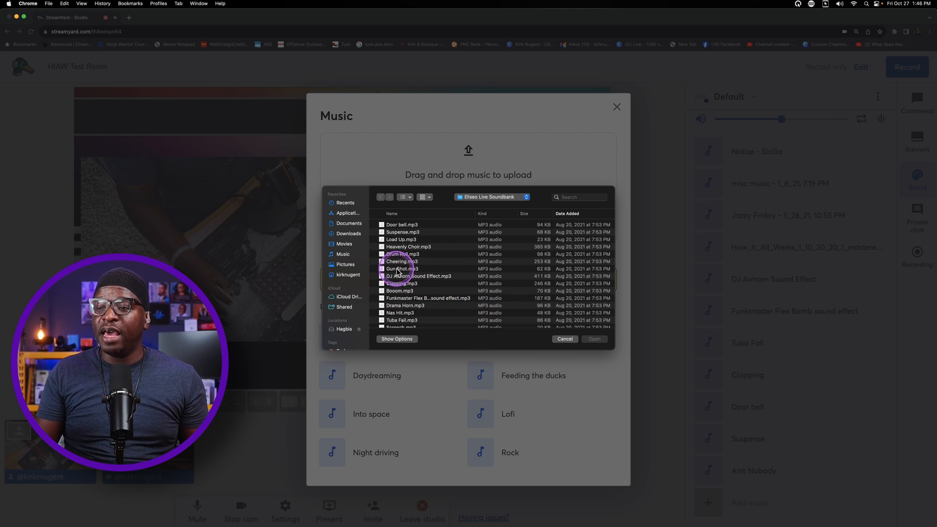
pyautogui.click(402, 269)
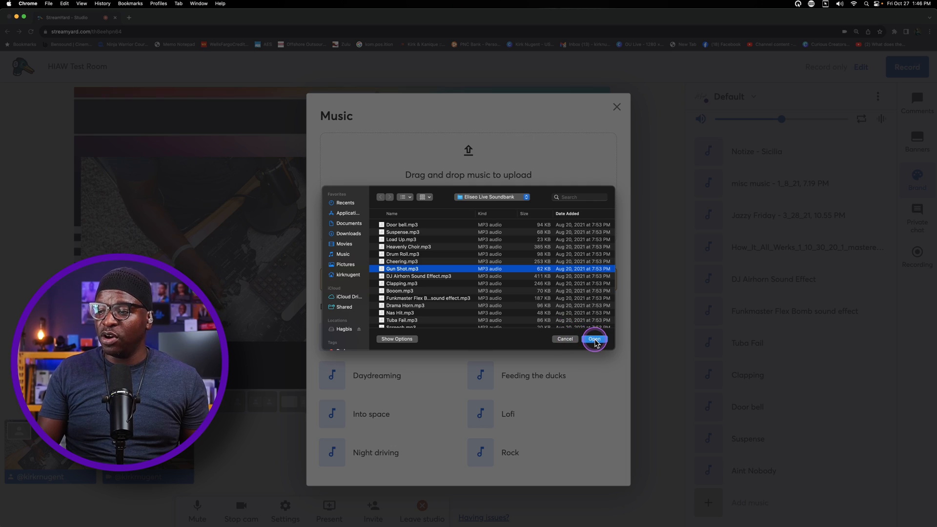
pyautogui.click(595, 339)
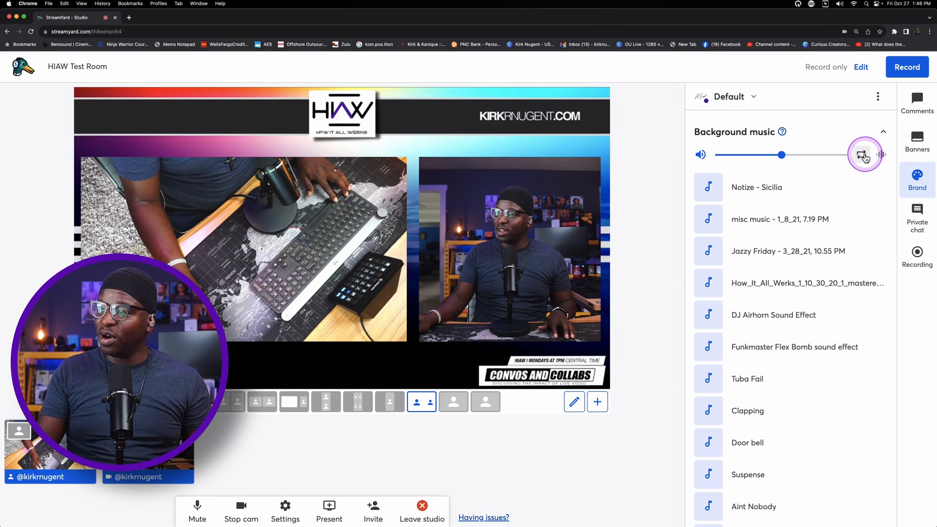
pyautogui.moveTo(861, 155)
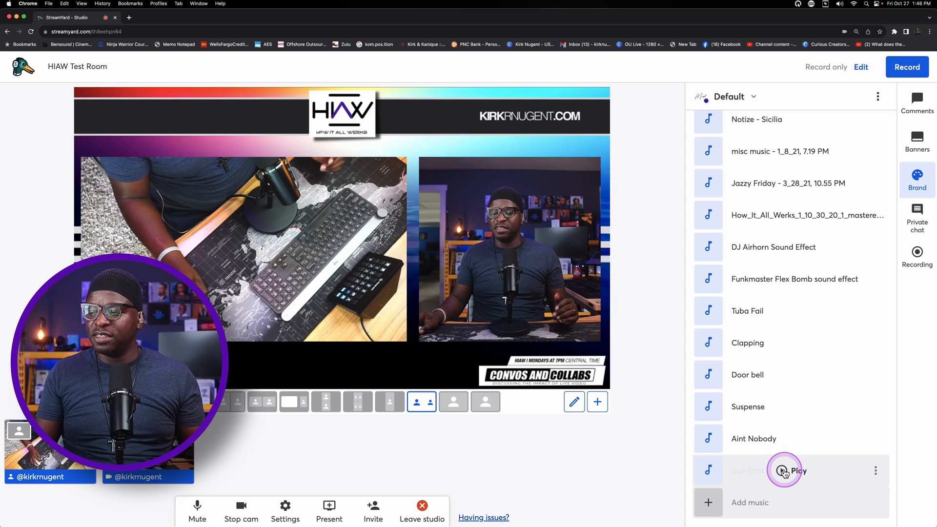
# Test-play the Gun Shot track twice, pausing it after each play
pyautogui.click(783, 471)
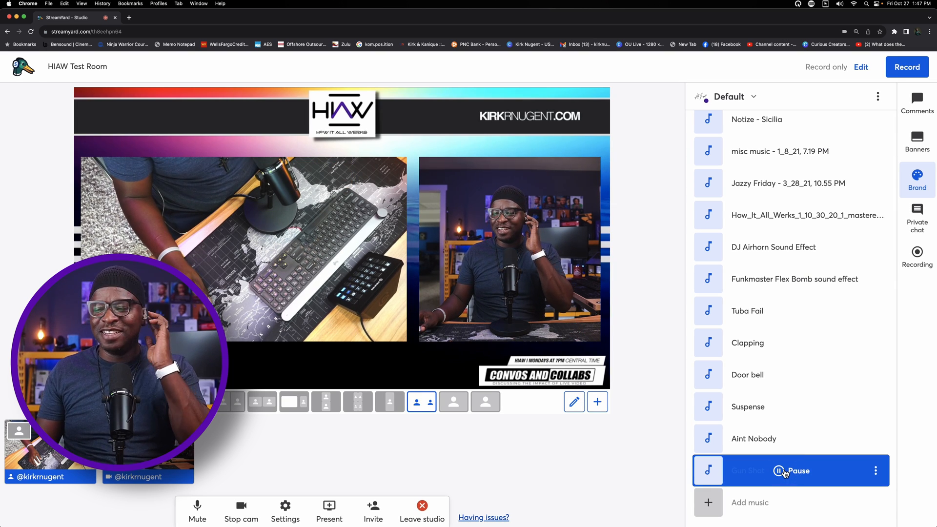
pyautogui.click(781, 471)
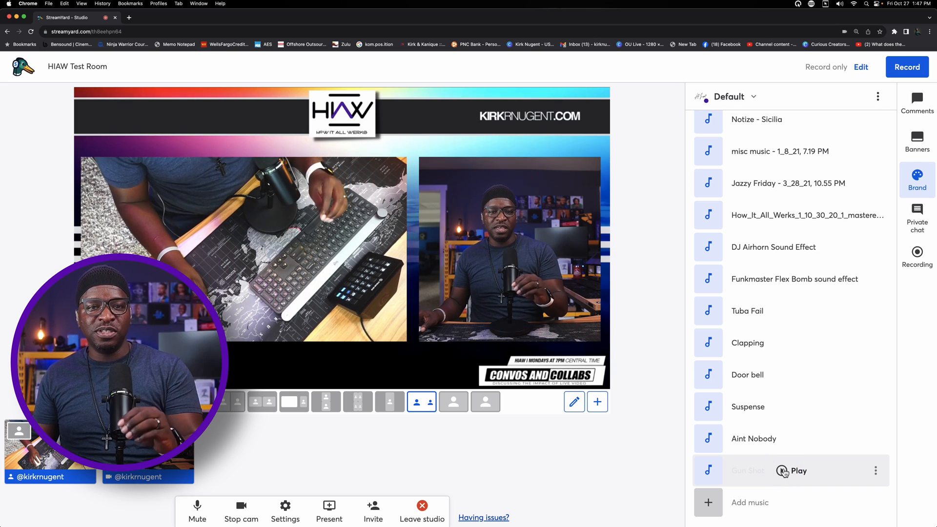
pyautogui.click(783, 471)
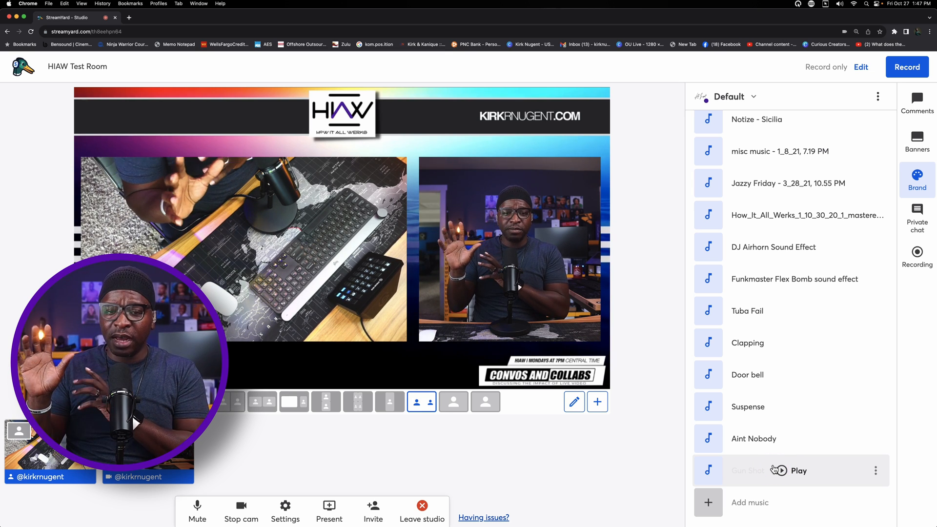
pyautogui.click(784, 470)
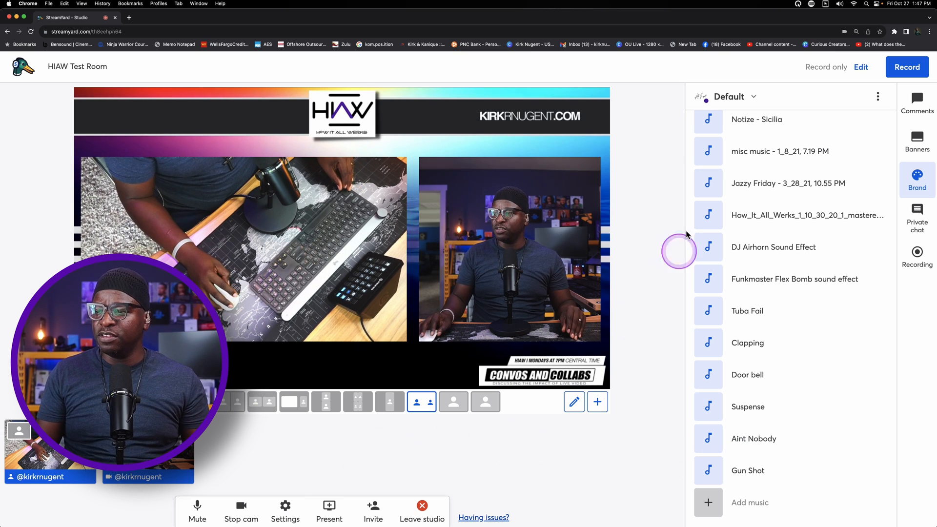
pyautogui.moveTo(735, 18)
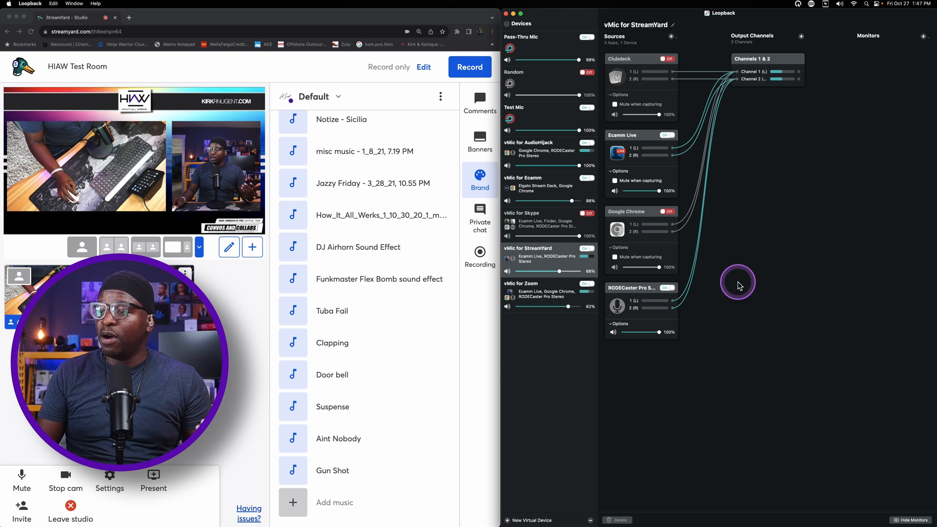
pyautogui.moveTo(792, 274)
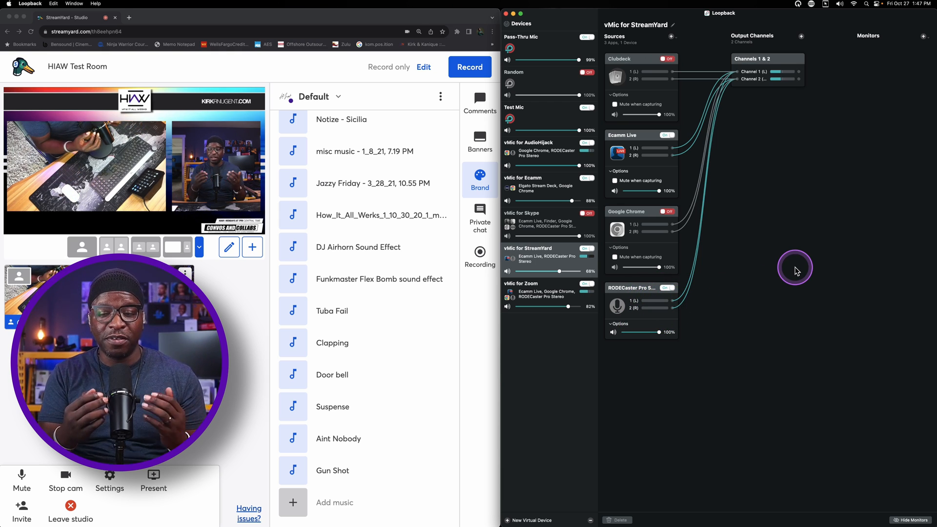
pyautogui.moveTo(797, 272)
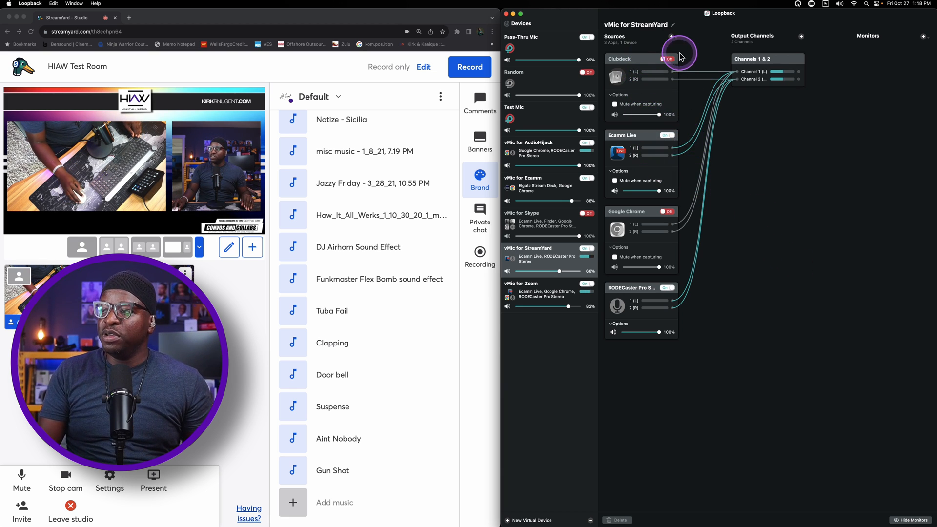
# Add Elgato Stream Deck as an application source in vMic for StreamYard and expand its options
pyautogui.click(672, 37)
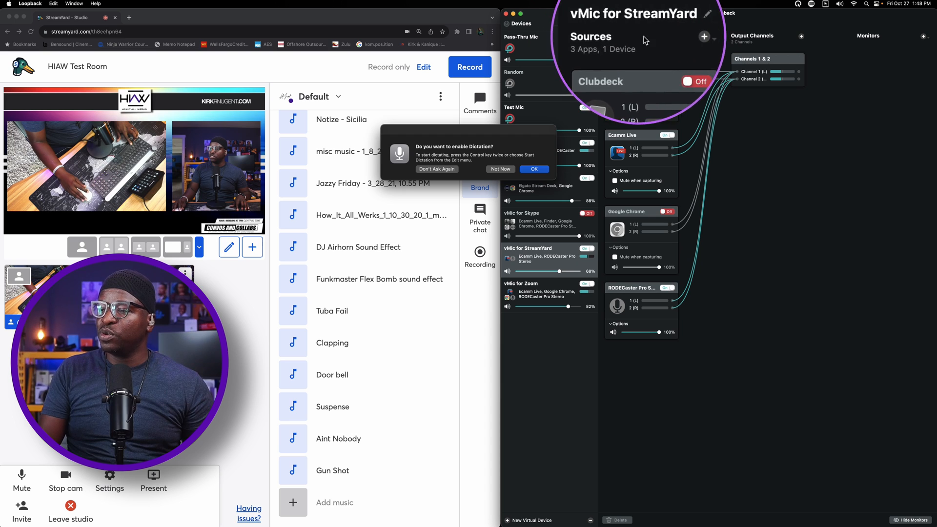
pyautogui.click(535, 169)
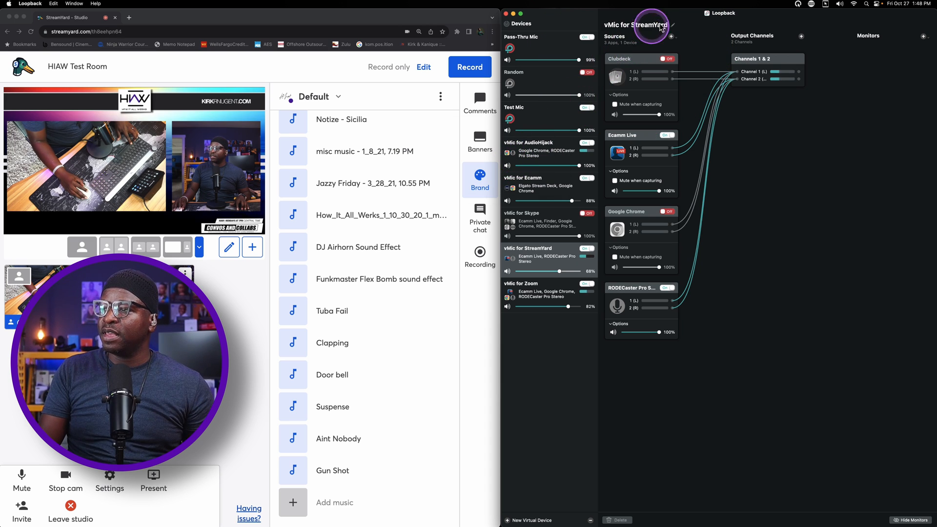
pyautogui.click(672, 37)
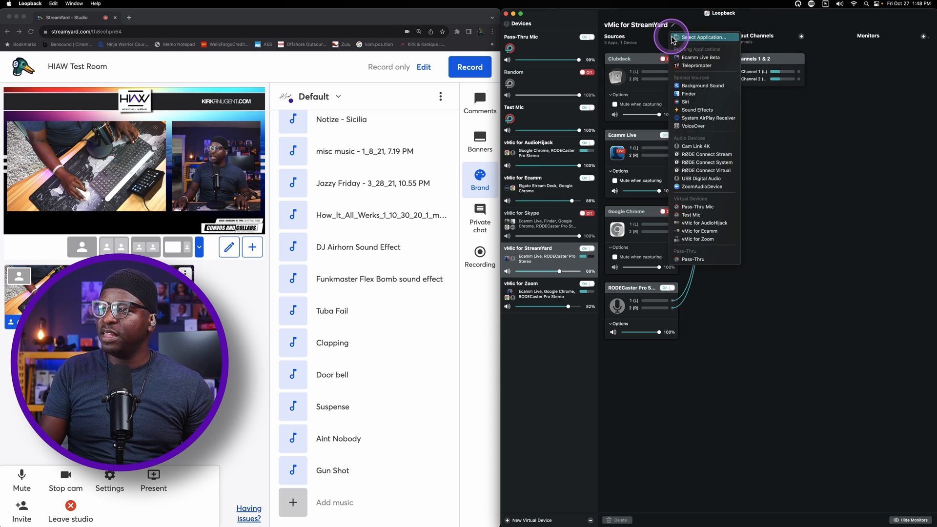
pyautogui.moveTo(709, 86)
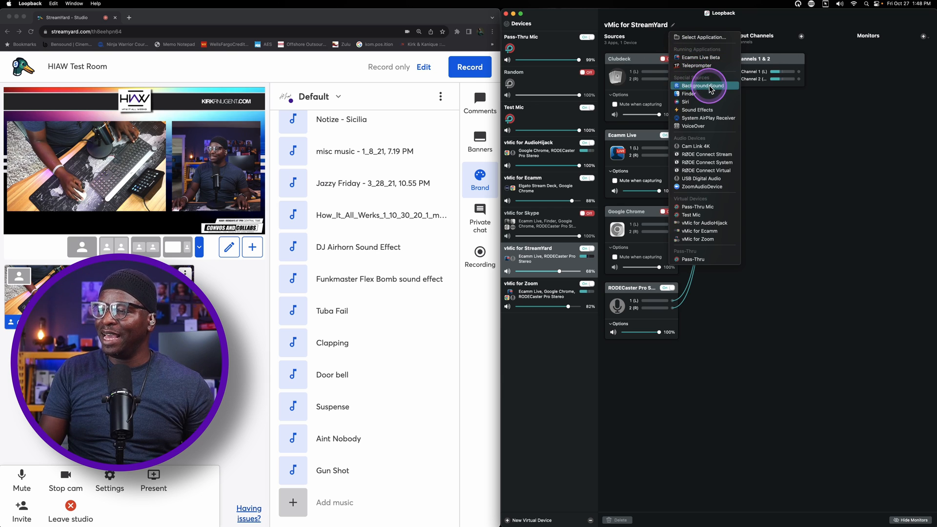
pyautogui.moveTo(714, 103)
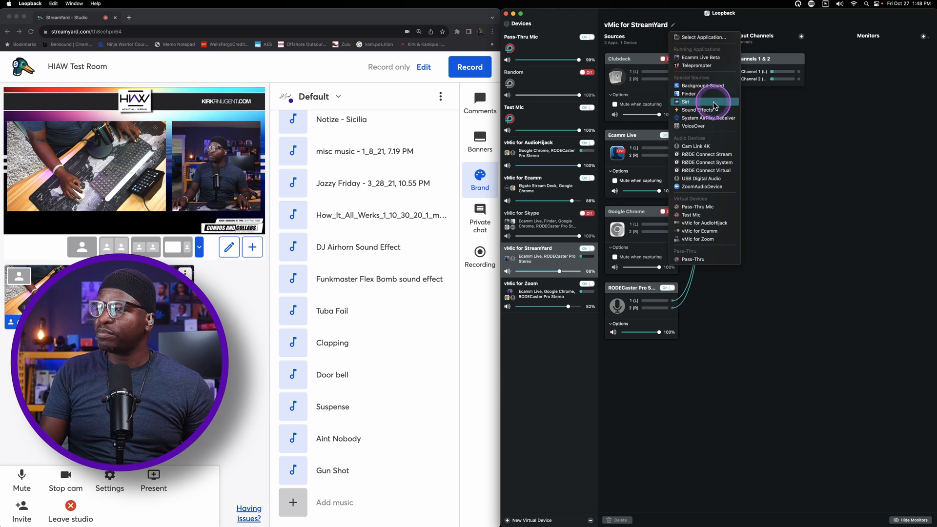
pyautogui.moveTo(701, 37)
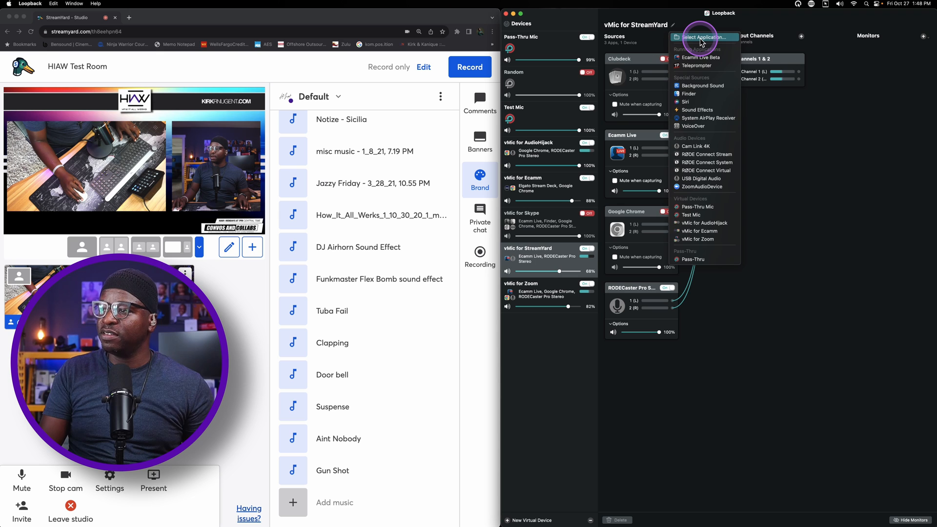
pyautogui.click(704, 38)
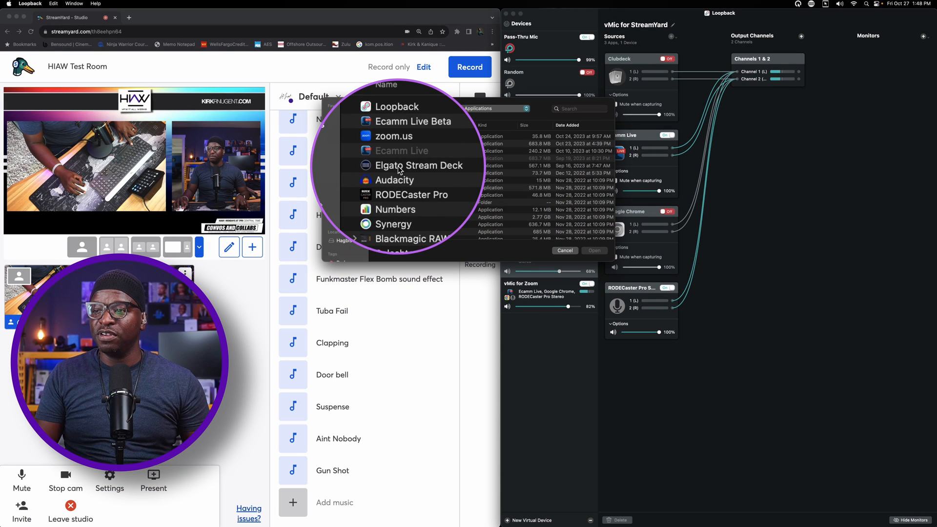
pyautogui.click(408, 166)
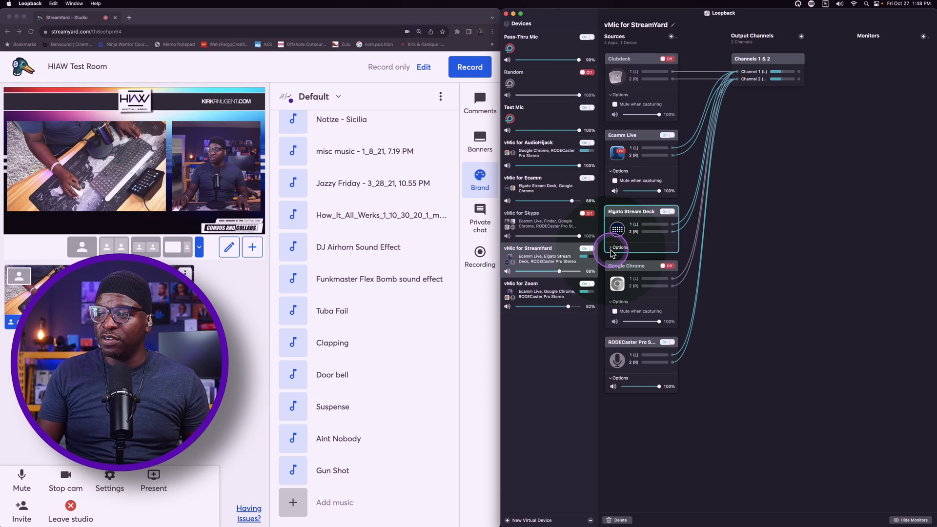
pyautogui.click(610, 247)
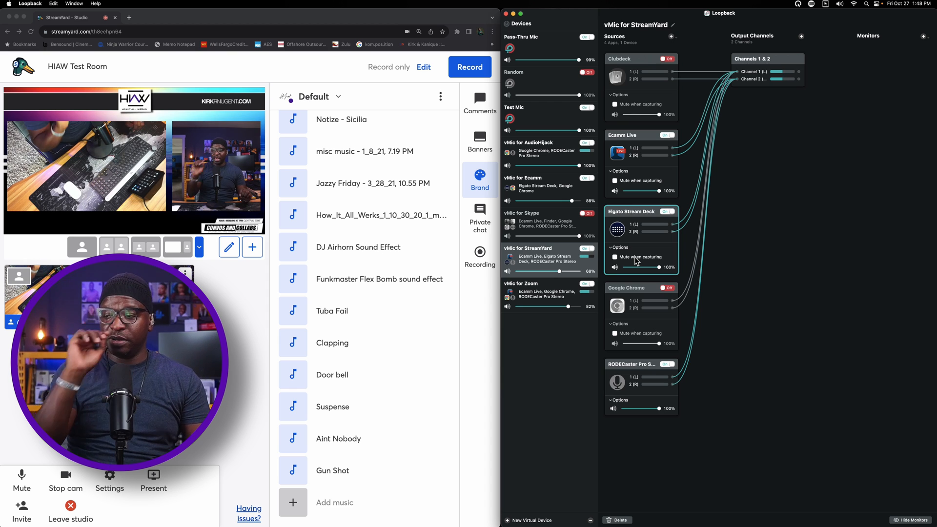
pyautogui.moveTo(761, 246)
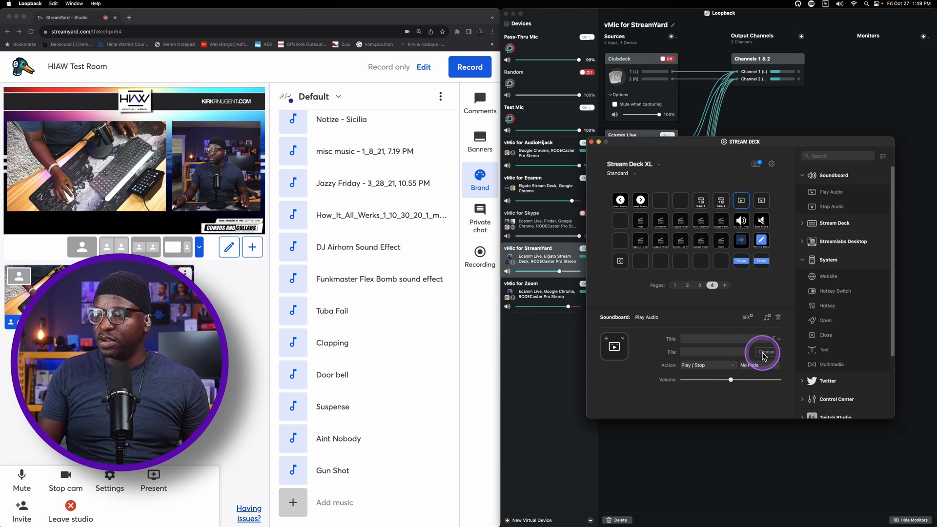
# Assign DJ Airhorn Sound Effect.mp3 from the Music soundbank folder to the Play Audio key
pyautogui.click(768, 352)
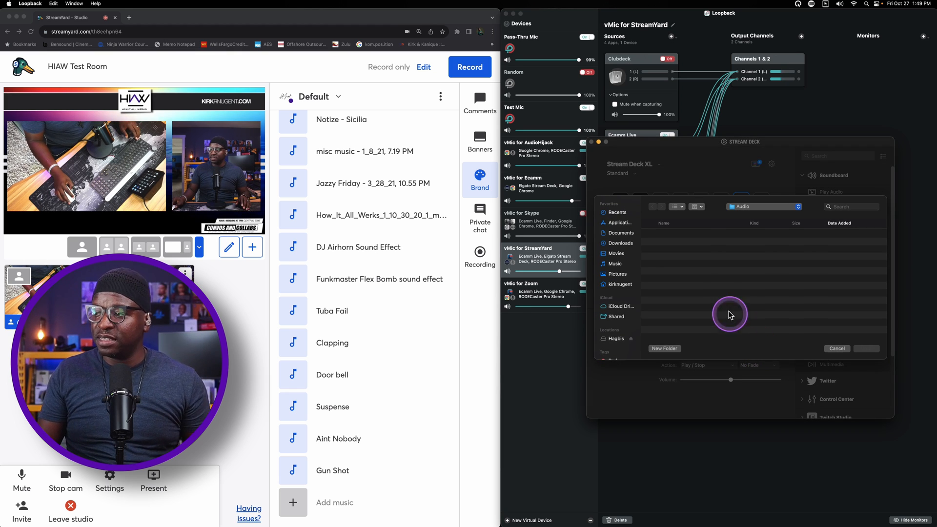
pyautogui.moveTo(695, 283)
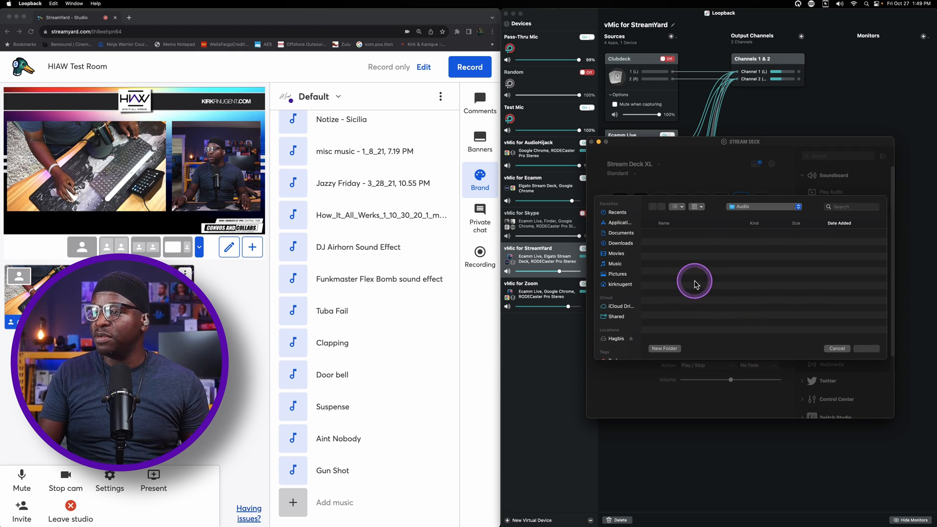
pyautogui.click(615, 264)
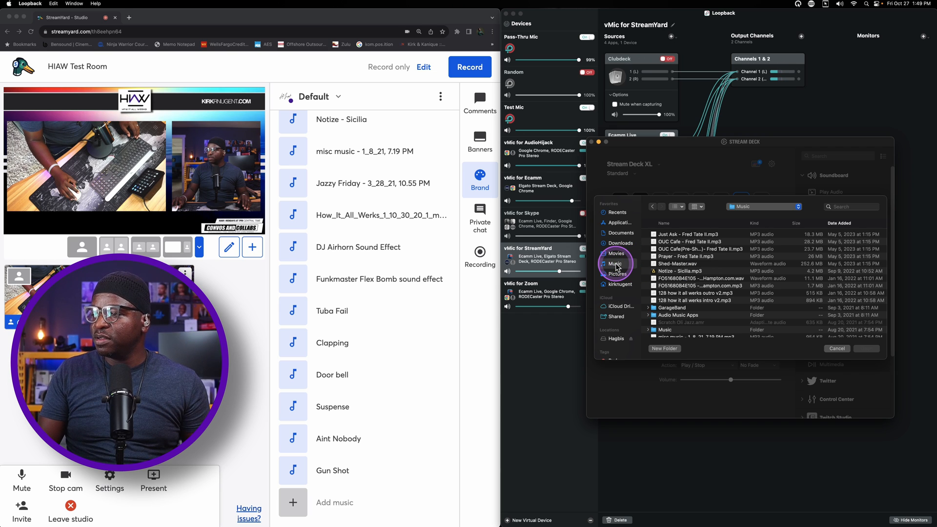
pyautogui.click(615, 263)
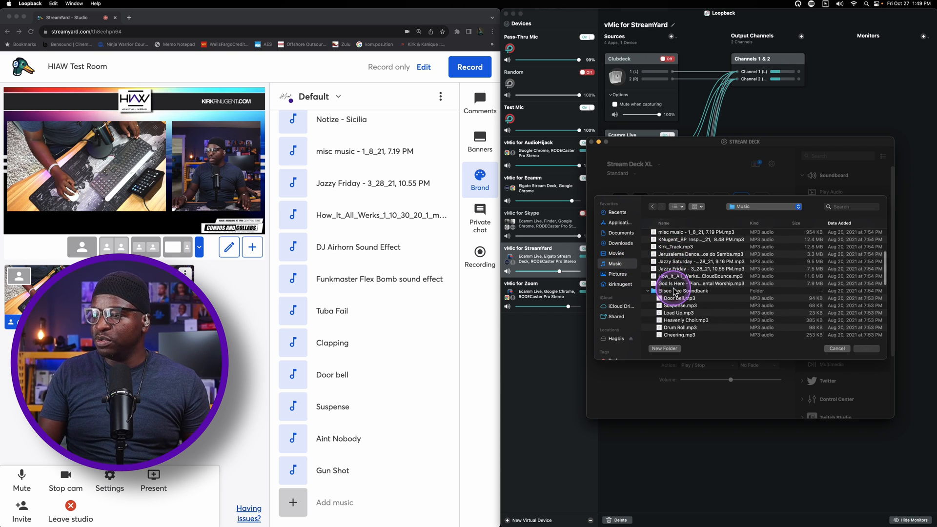
pyautogui.doubleClick(677, 291)
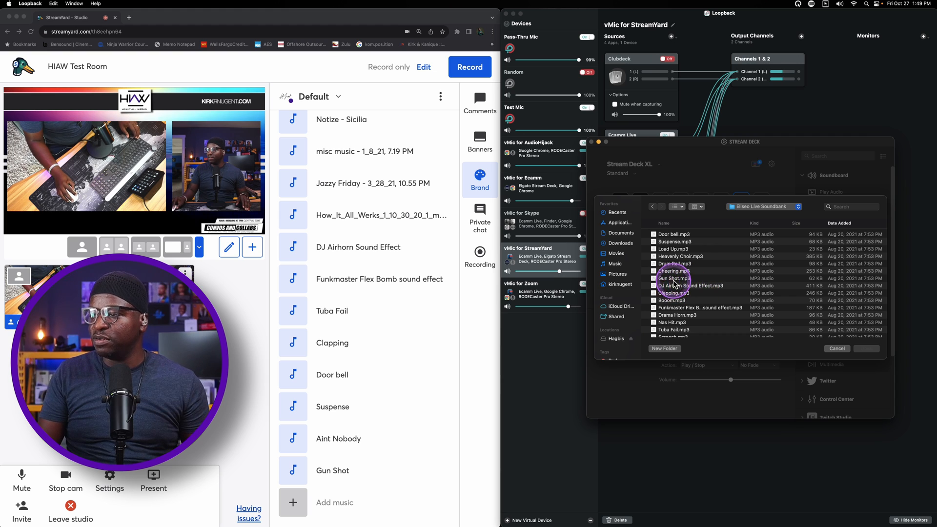
pyautogui.click(690, 286)
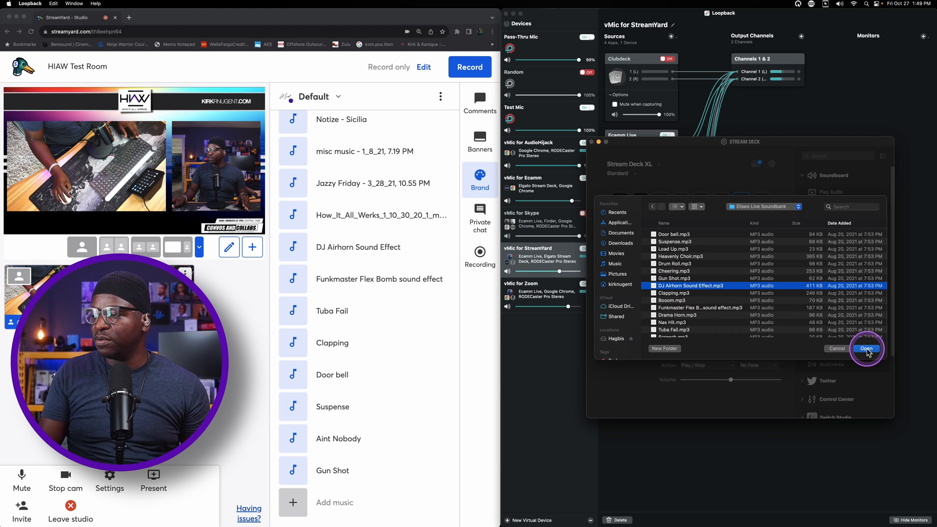
pyautogui.click(866, 348)
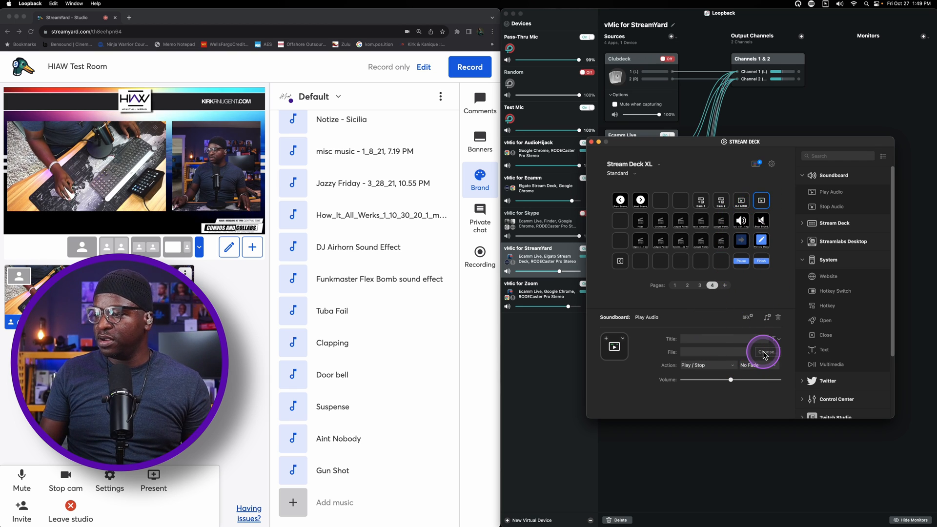
# Give the new key the Funkmaster Flex Bomb sound from Elgato Live Soundbank, titled BOMB
pyautogui.click(767, 352)
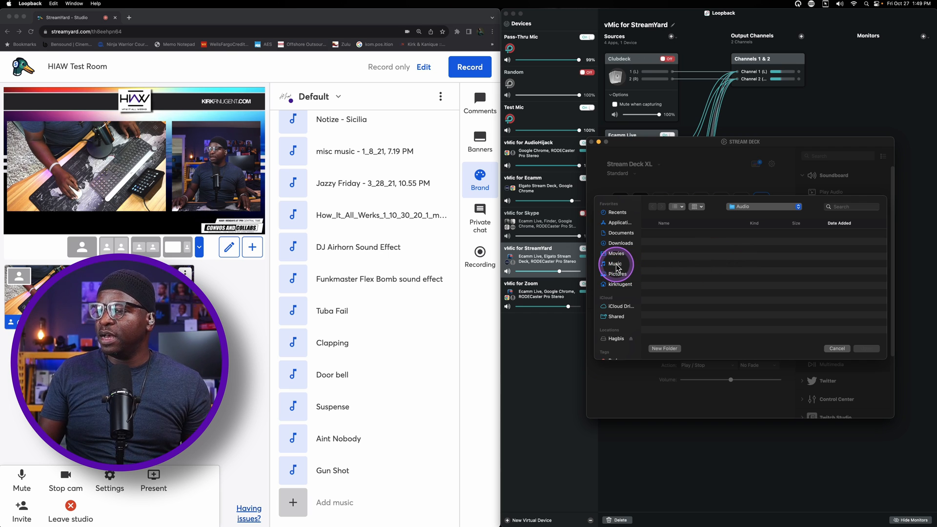
pyautogui.click(615, 264)
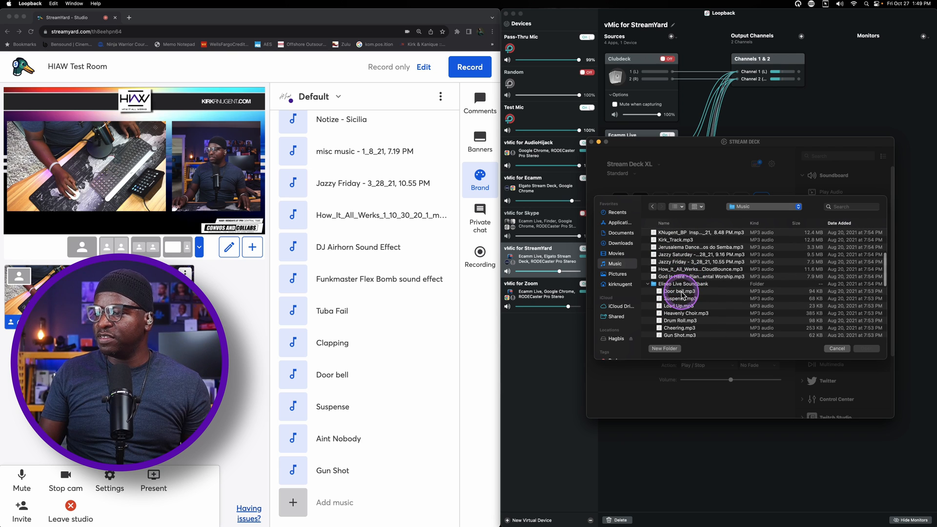
pyautogui.click(648, 284)
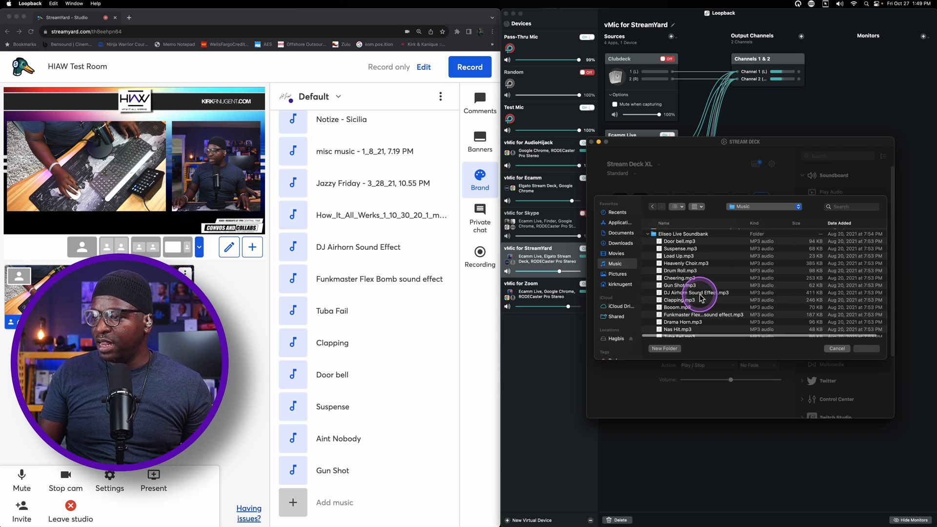
pyautogui.scroll(-3)
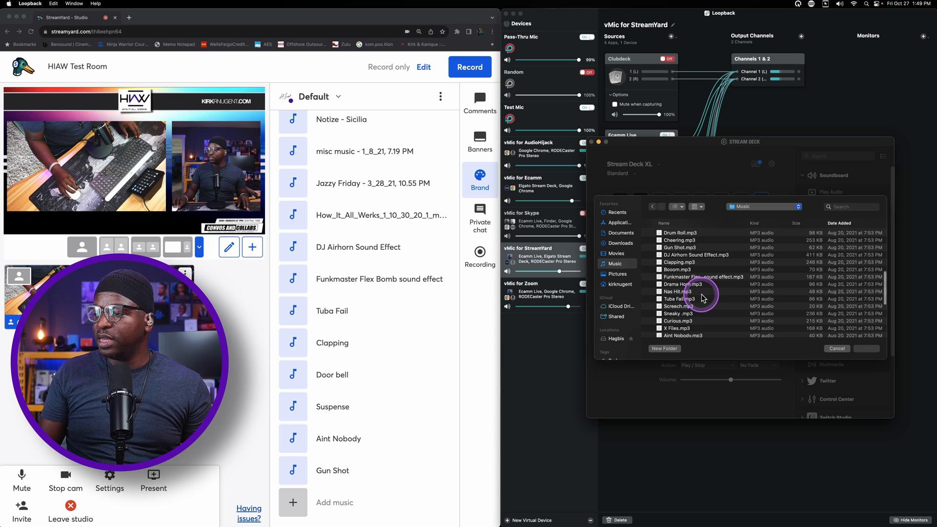
pyautogui.scroll(-3)
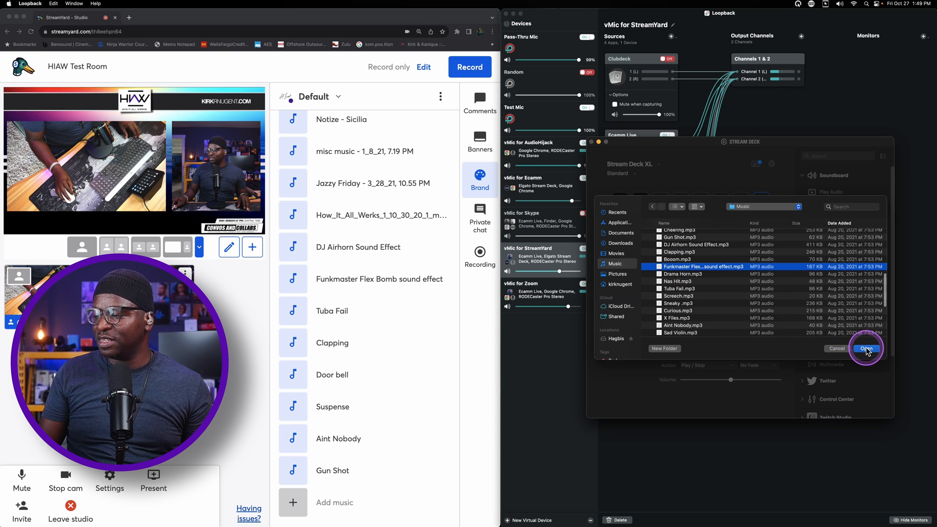
pyautogui.click(866, 349)
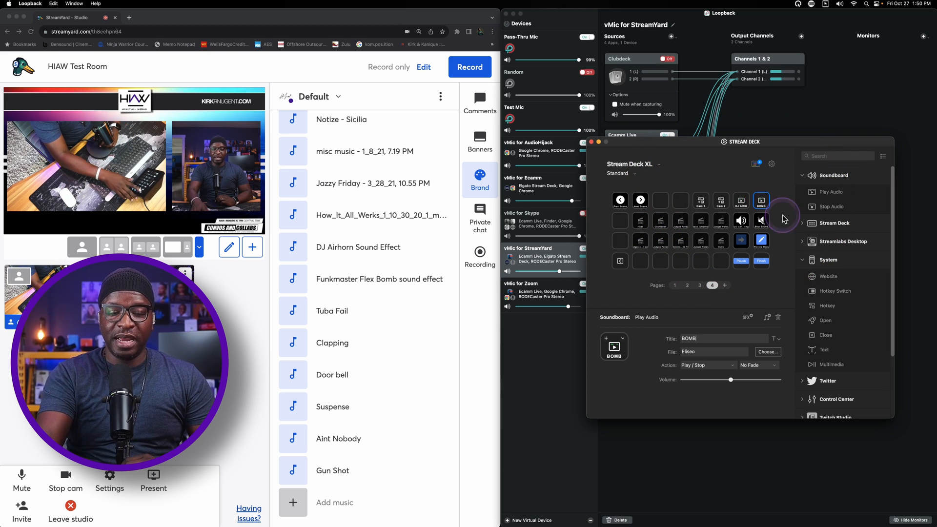
pyautogui.moveTo(784, 219)
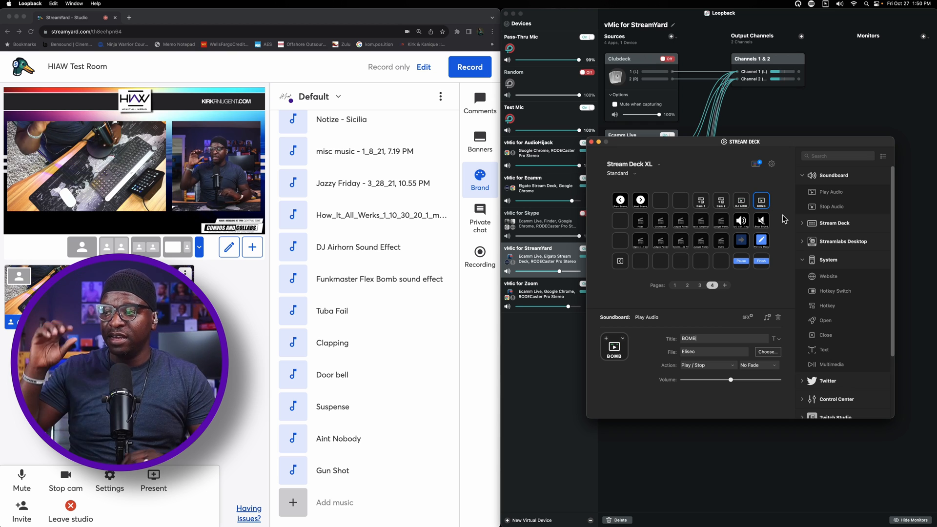
pyautogui.click(761, 200)
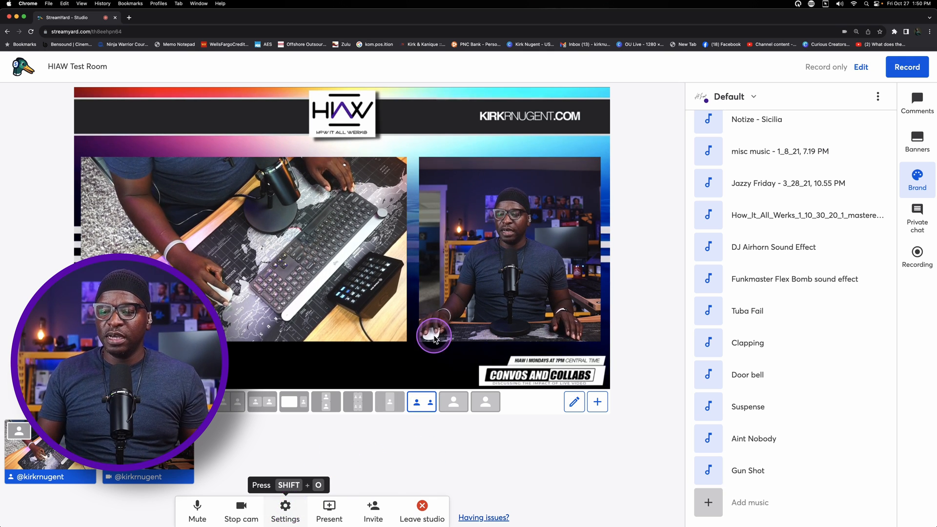
pyautogui.moveTo(541, 20)
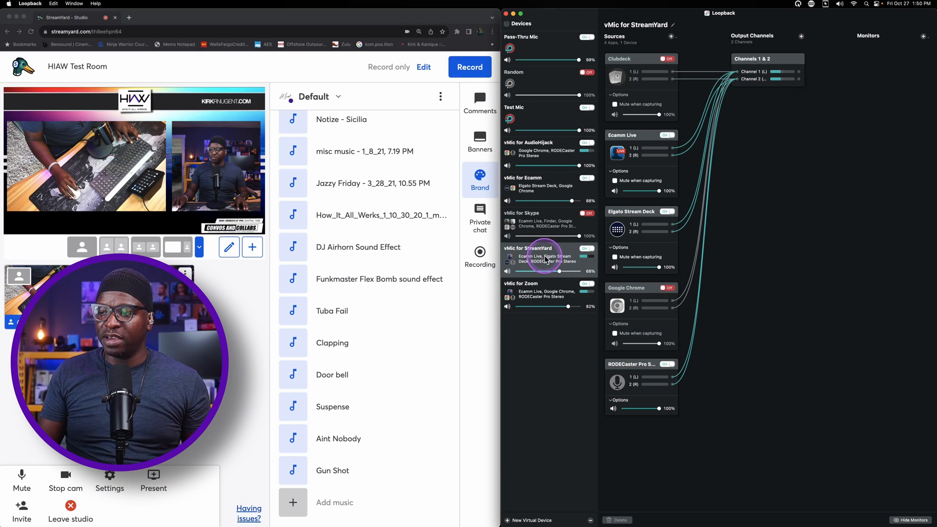
# Set the mic to vMic for StreamYard, turn off echo cancellation, and turn on stereo audio
pyautogui.click(109, 481)
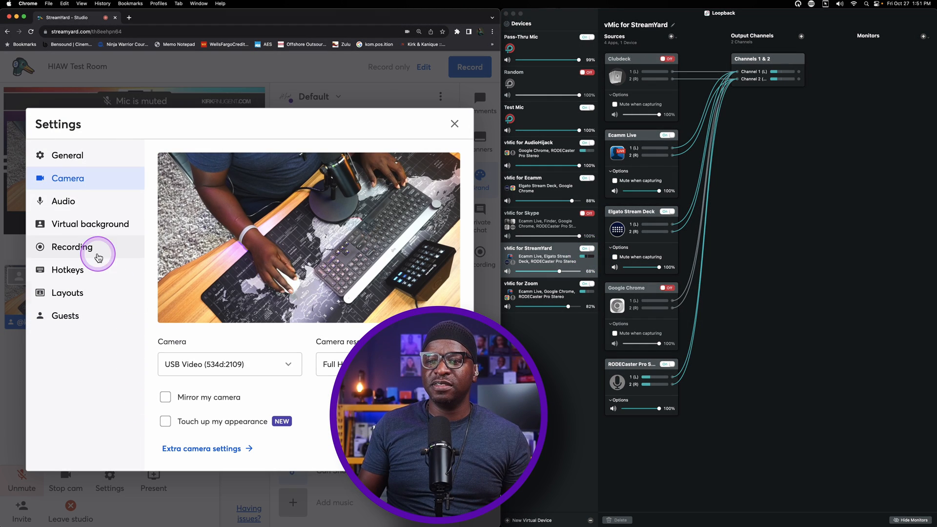
pyautogui.click(63, 201)
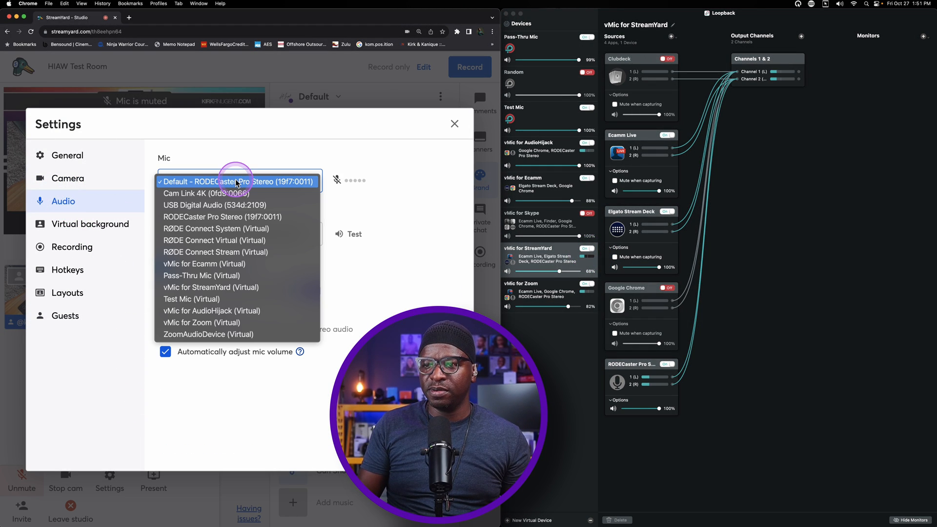
pyautogui.moveTo(226, 276)
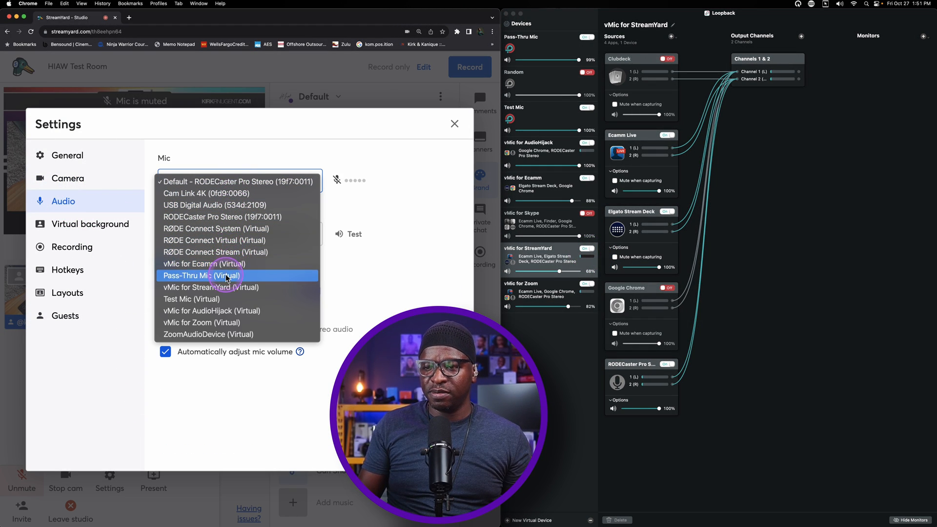
pyautogui.click(210, 288)
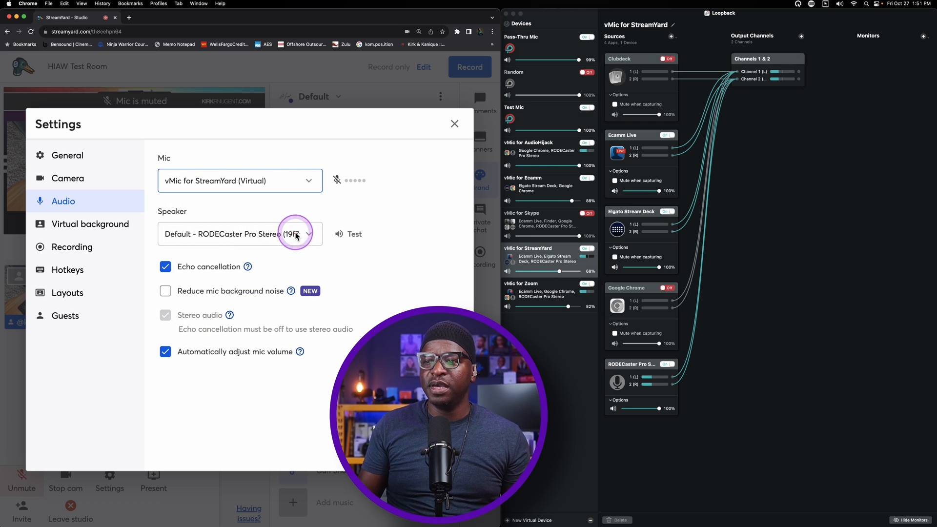
pyautogui.moveTo(202, 282)
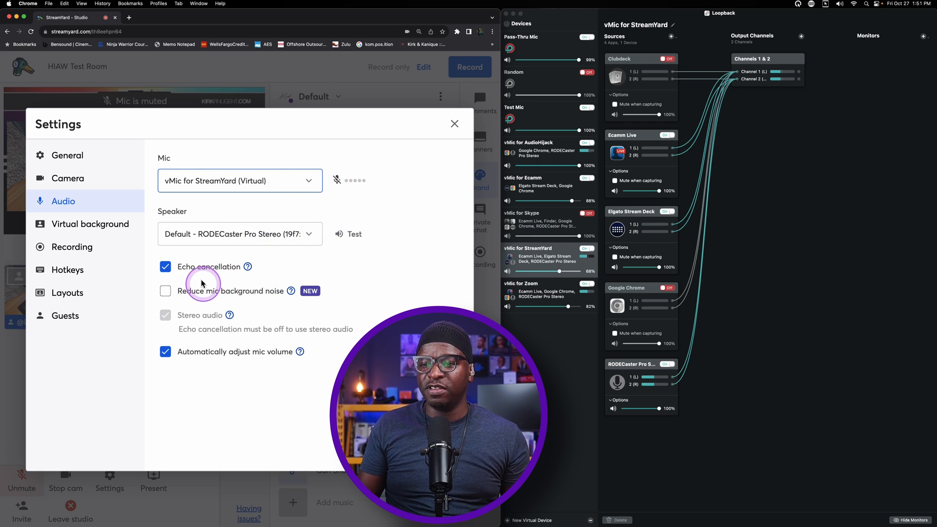
pyautogui.click(165, 267)
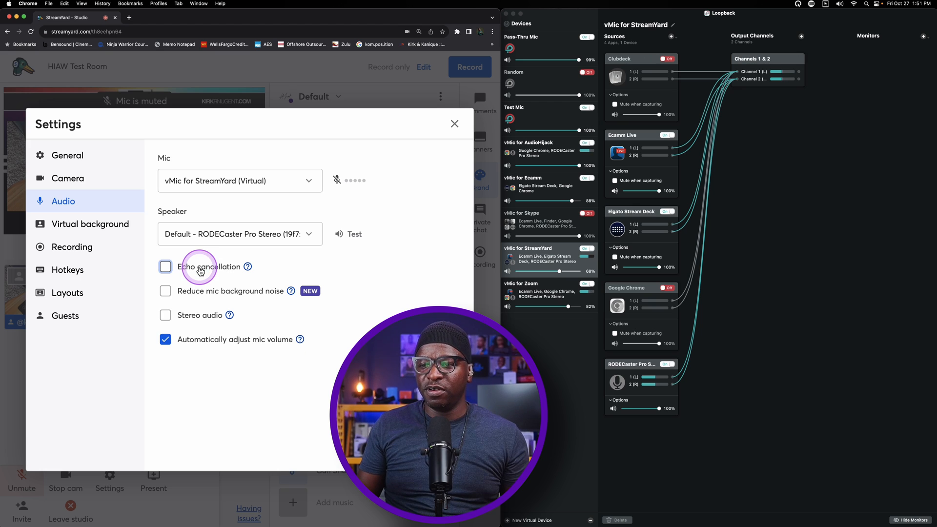
pyautogui.click(165, 315)
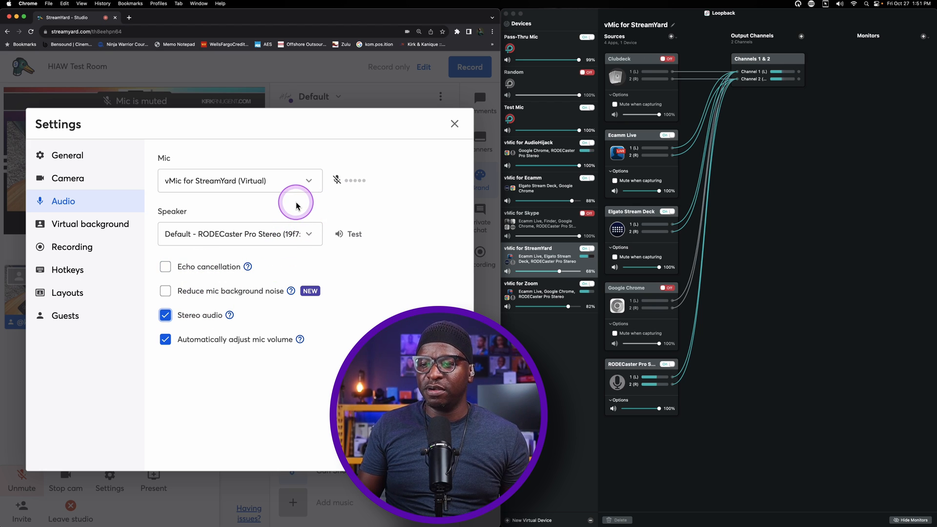
pyautogui.click(454, 123)
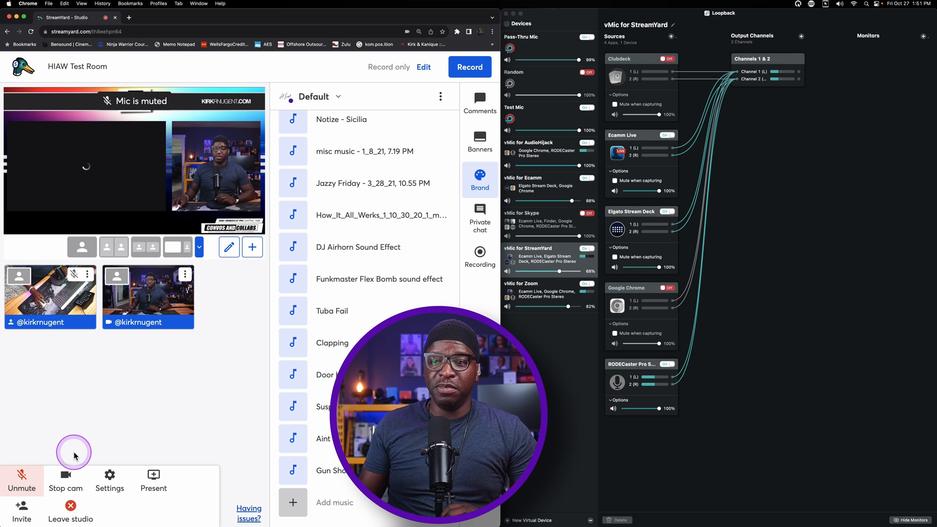
# Unmute the mic, recheck the vMic input level in Settings, then close Settings
pyautogui.click(21, 481)
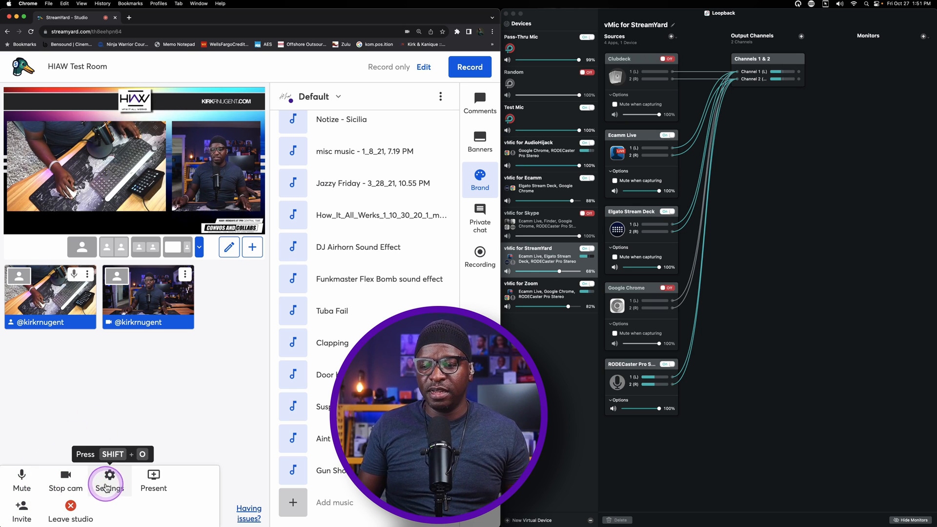
pyautogui.click(109, 478)
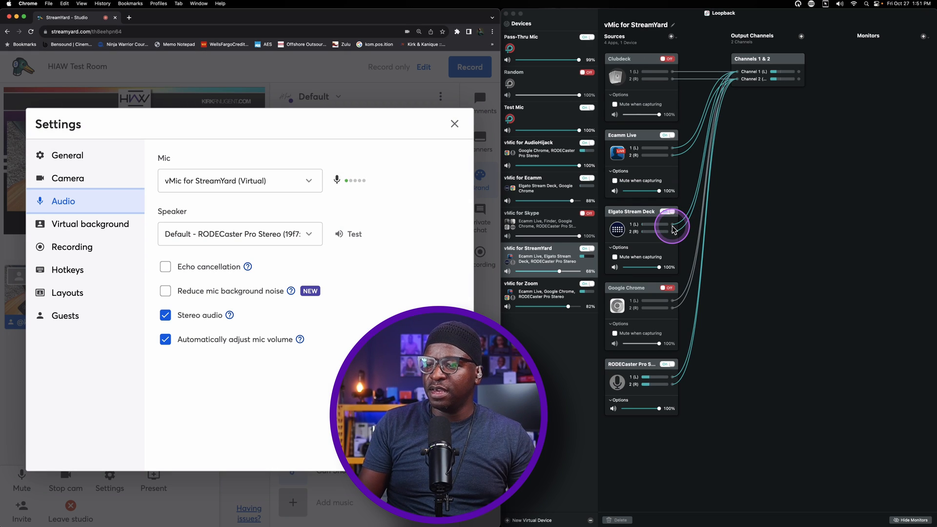
pyautogui.click(666, 211)
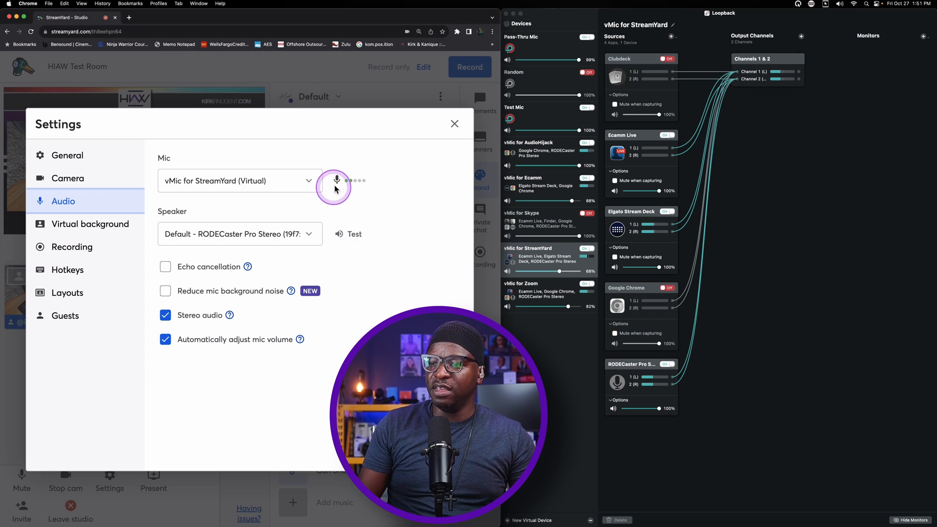
pyautogui.moveTo(432, 138)
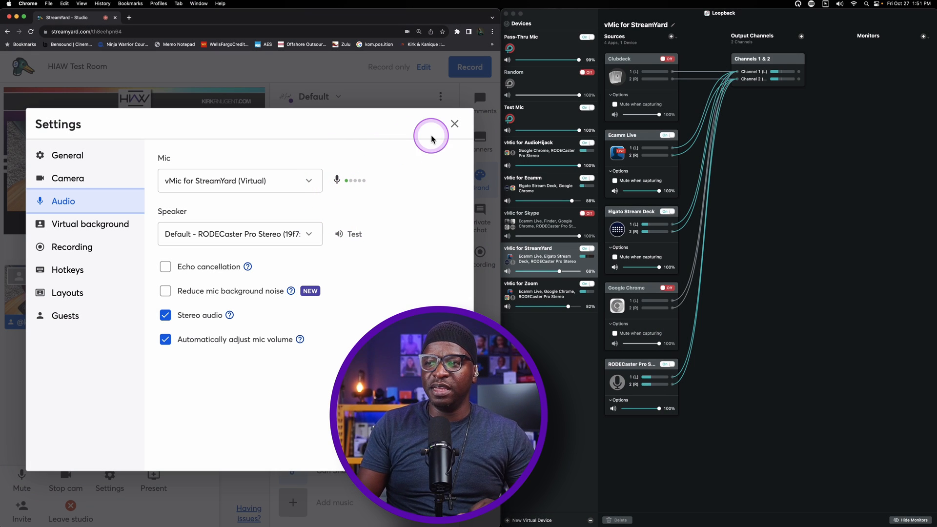
pyautogui.click(455, 123)
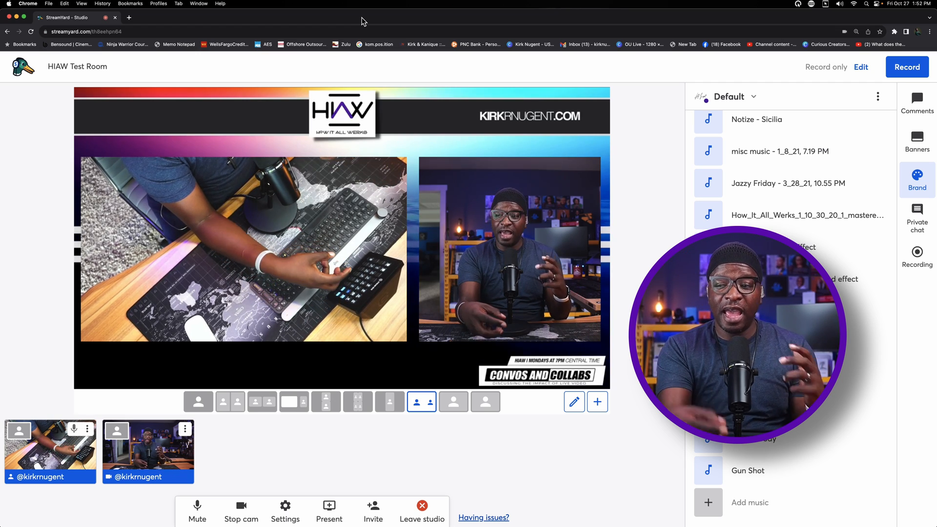
# Switch layouts from solo overhead to solo face and back to the overhead camera
pyautogui.click(454, 402)
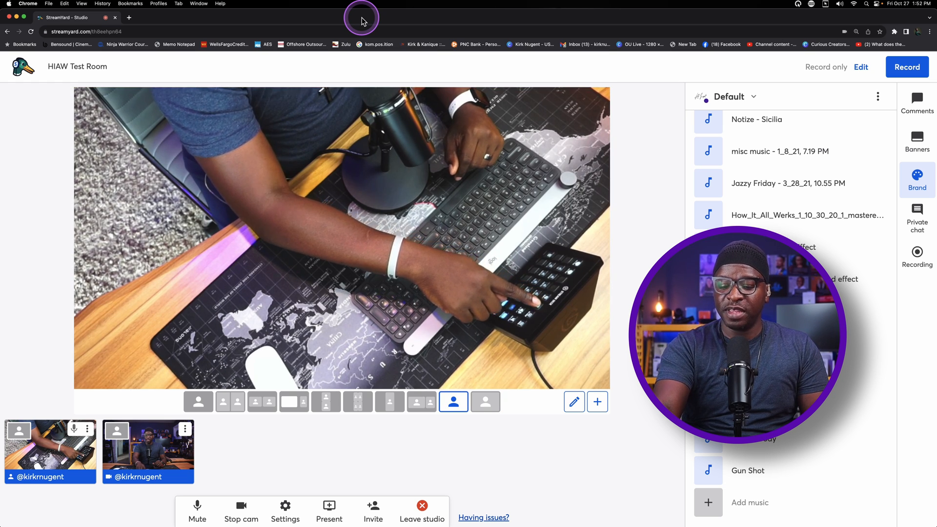
pyautogui.click(485, 402)
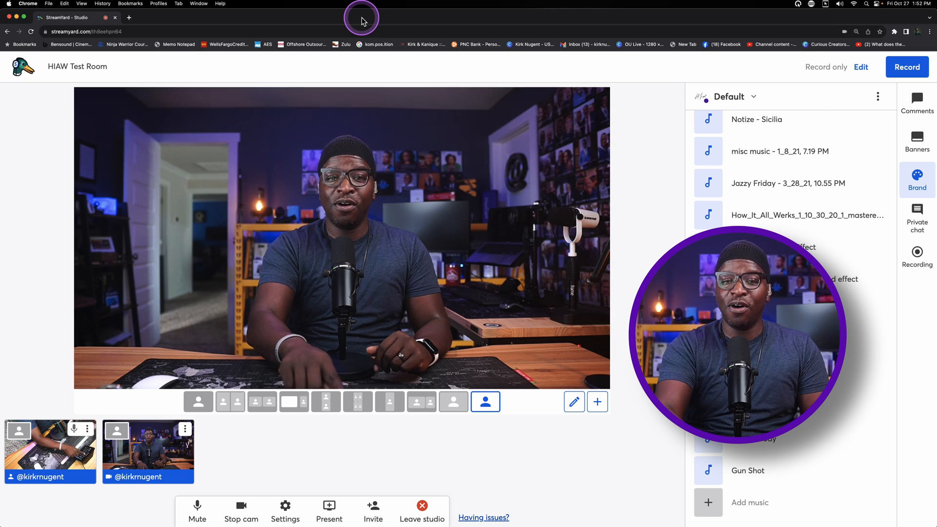
pyautogui.click(453, 402)
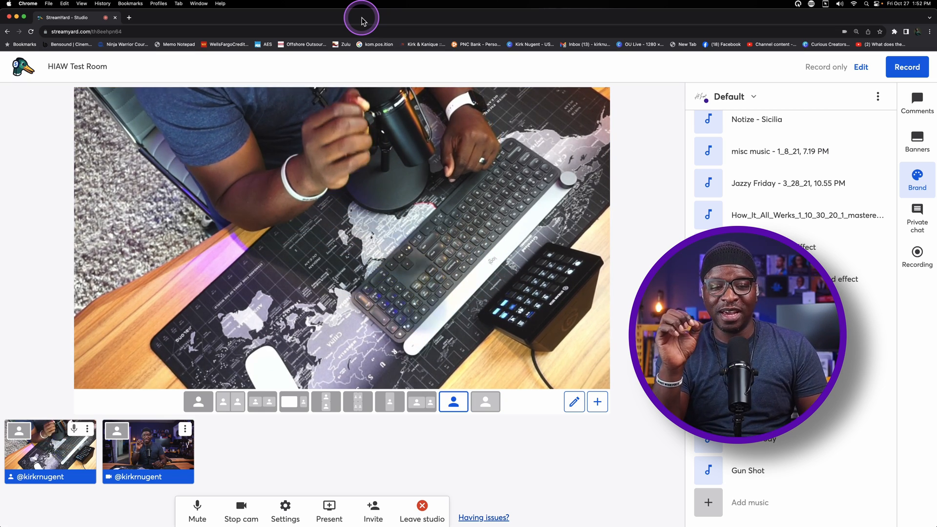